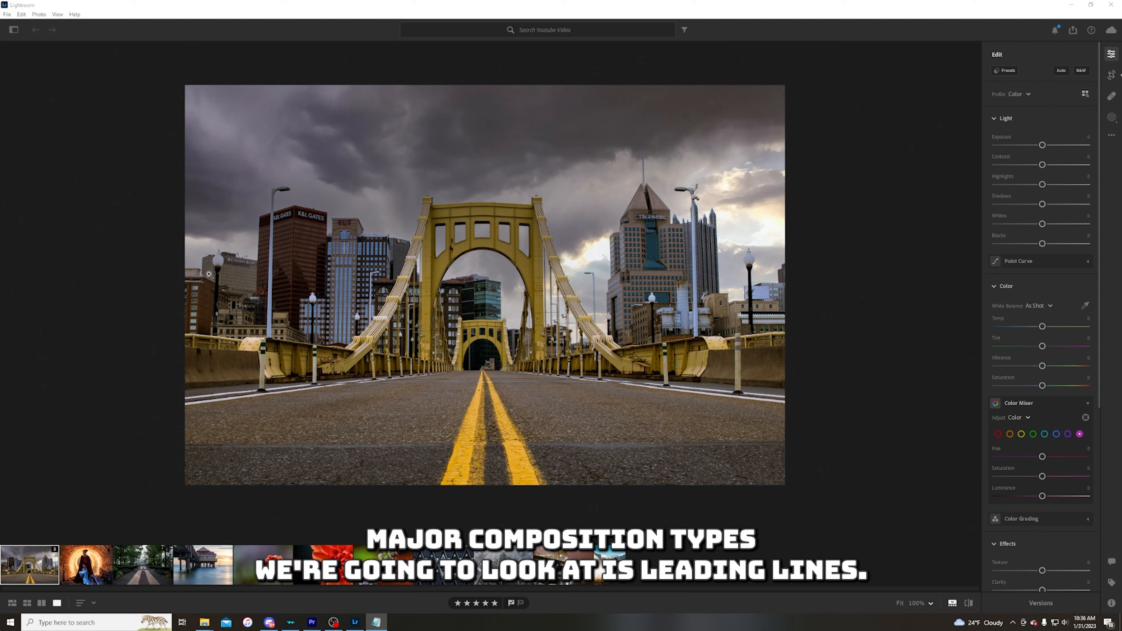
mouse_move(470, 351)
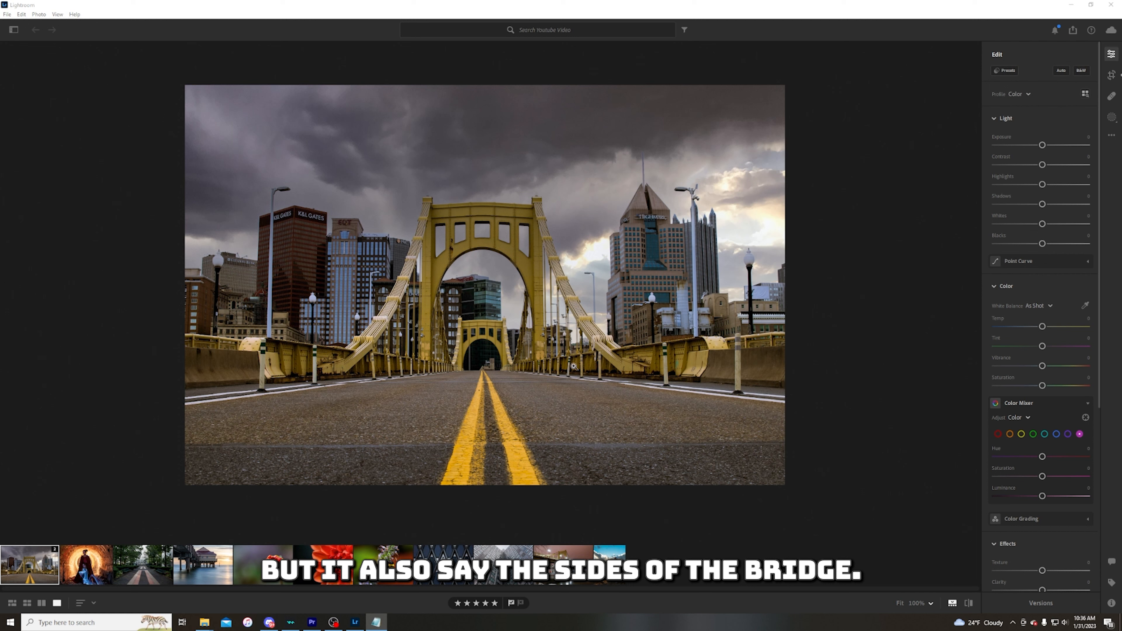
mouse_move(453, 366)
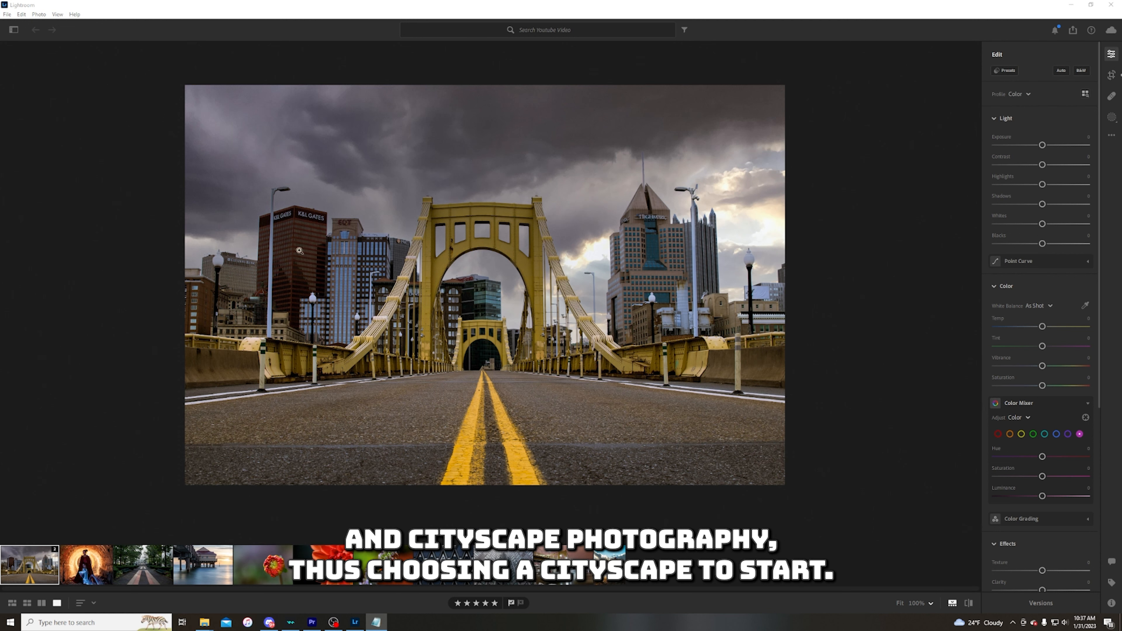
mouse_move(440, 268)
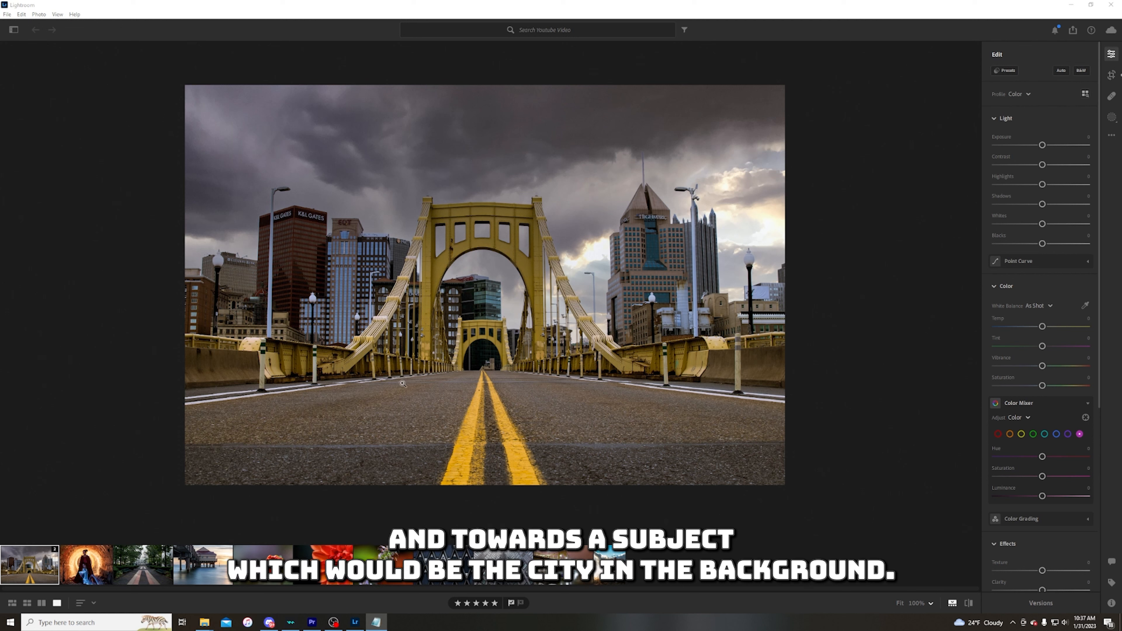
mouse_move(637, 234)
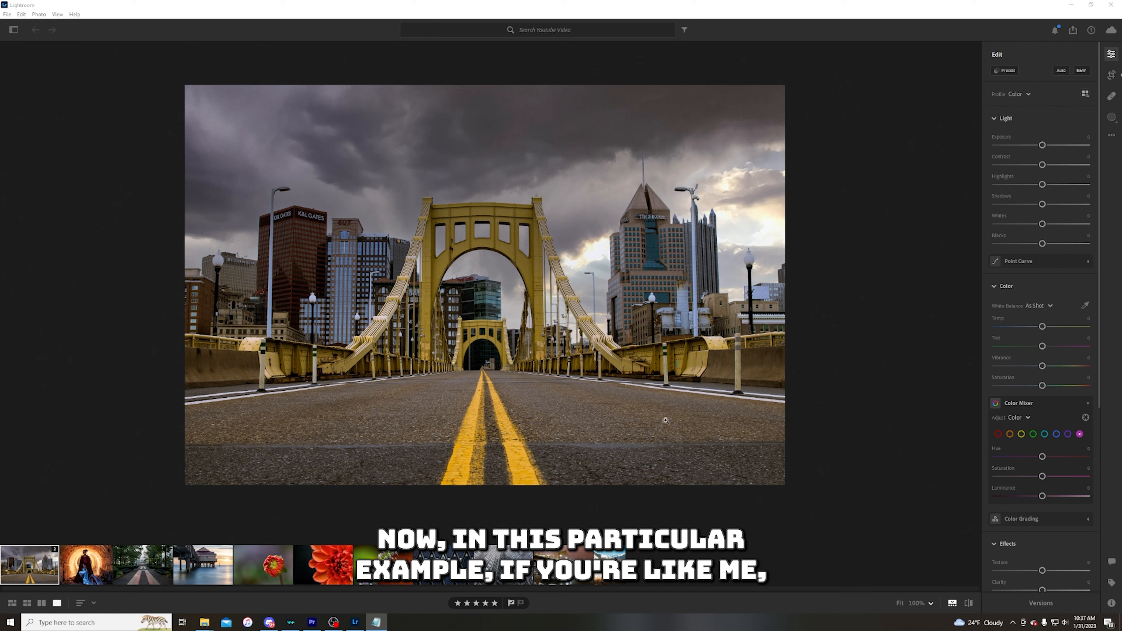
mouse_move(402, 374)
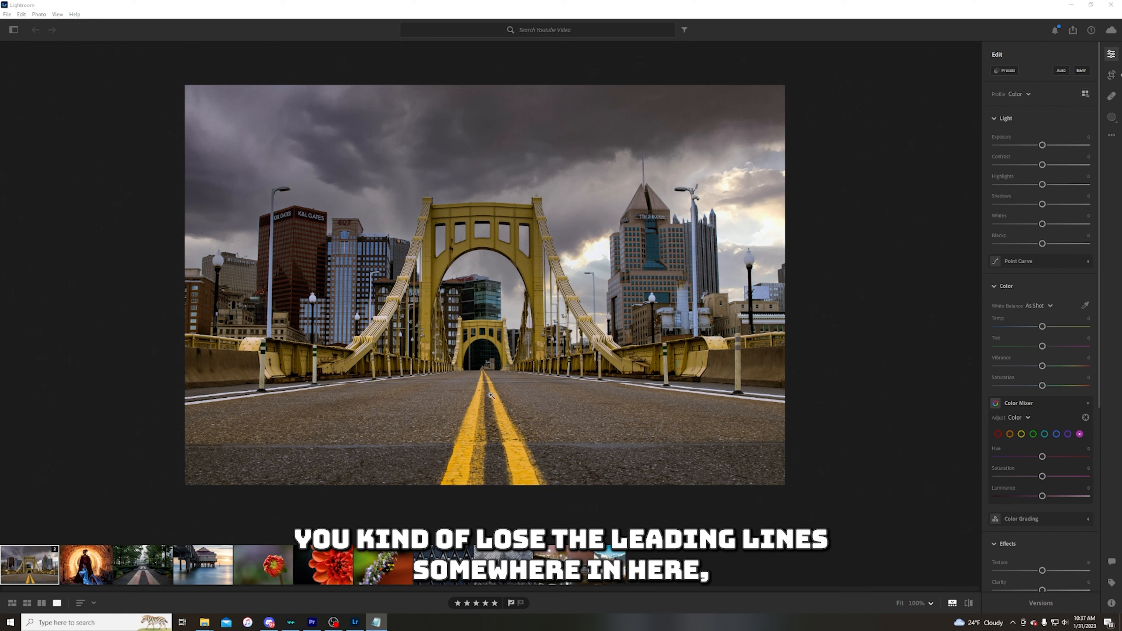
mouse_move(487, 368)
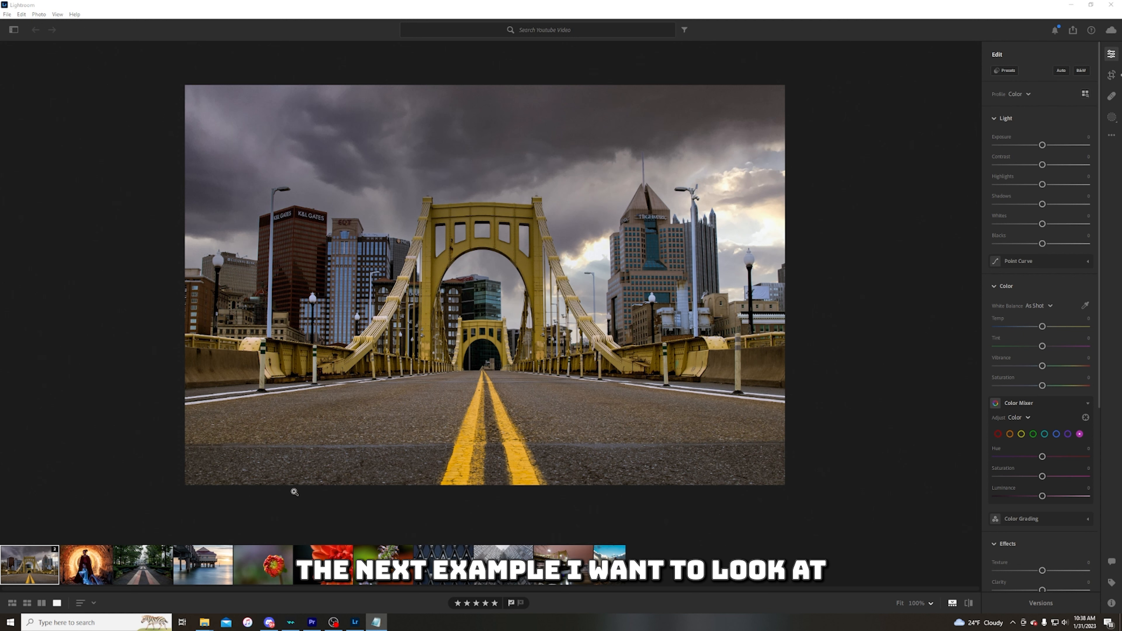
Step: Bring up the tree-lined walkway photo with striped paving from the filmstrip
click(141, 565)
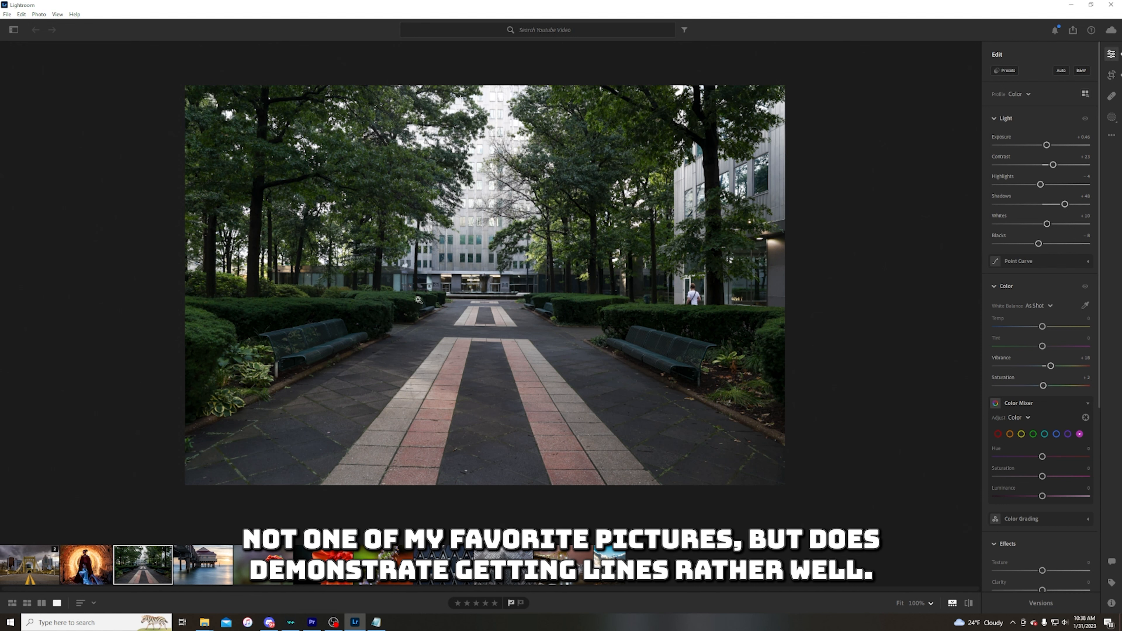
mouse_move(422, 442)
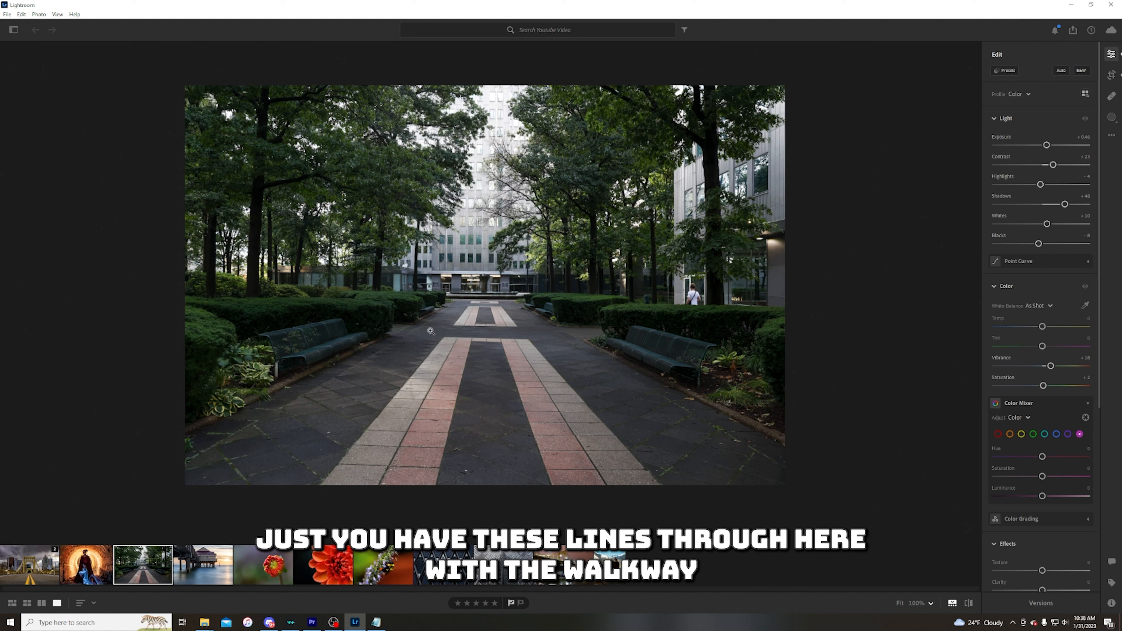
mouse_move(721, 417)
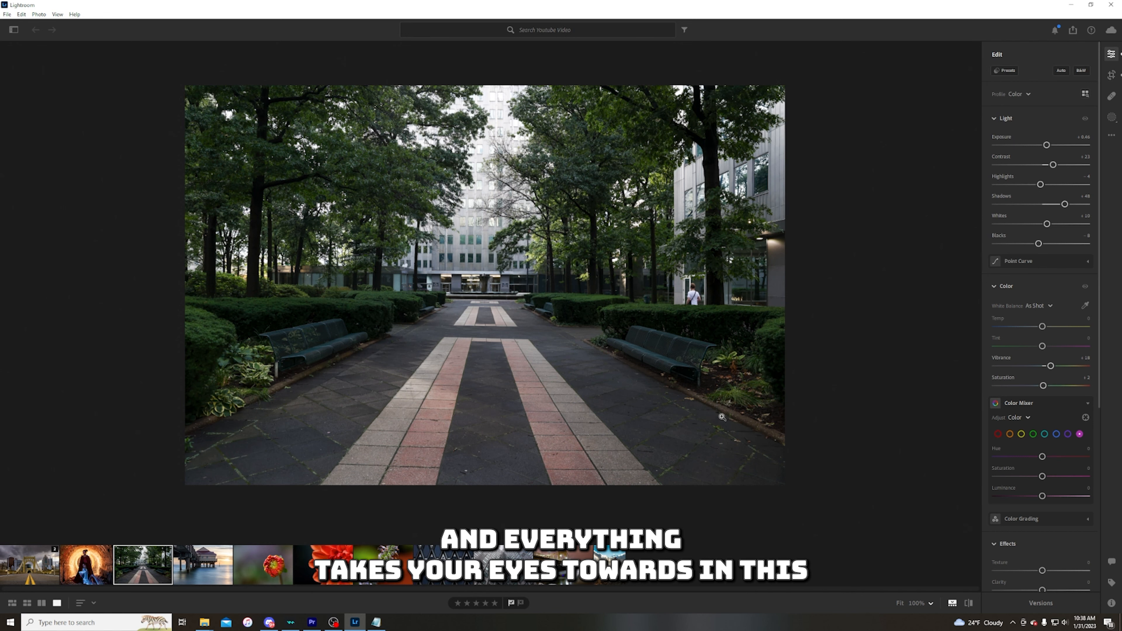
mouse_move(474, 283)
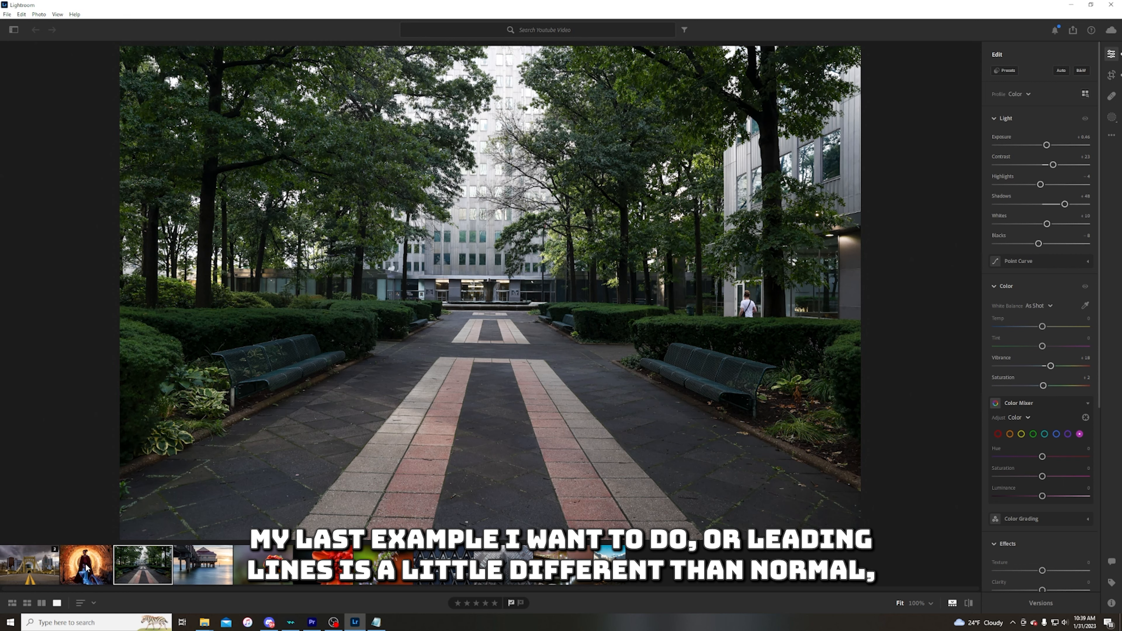
Step: Bring up the light-painting photo of two cloaked figures in the brick tunnel
click(86, 566)
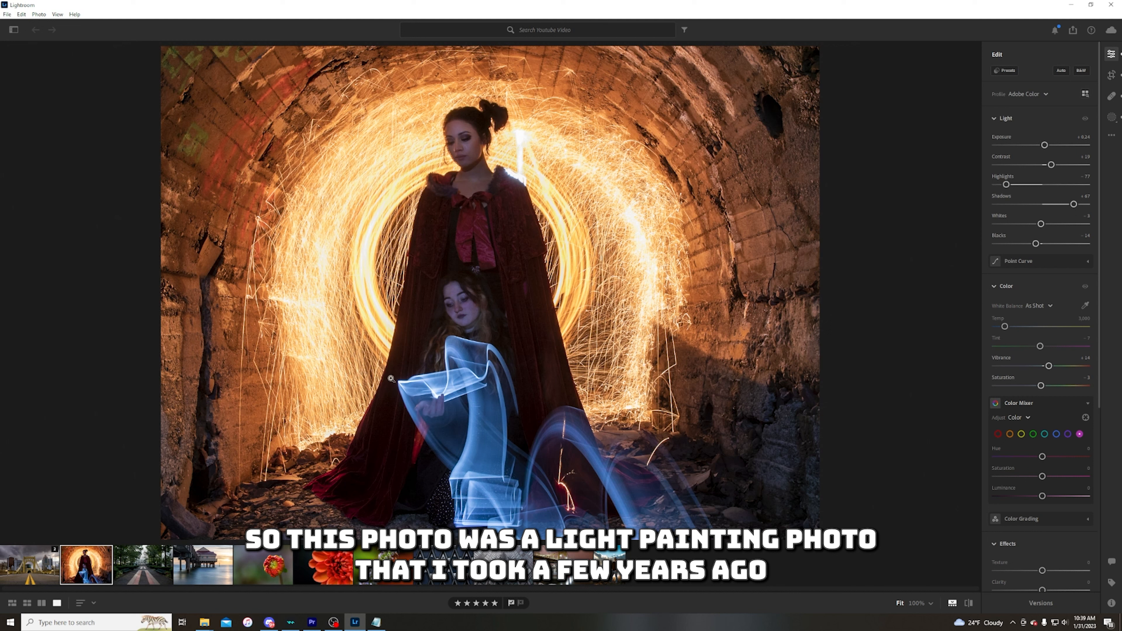
mouse_move(398, 316)
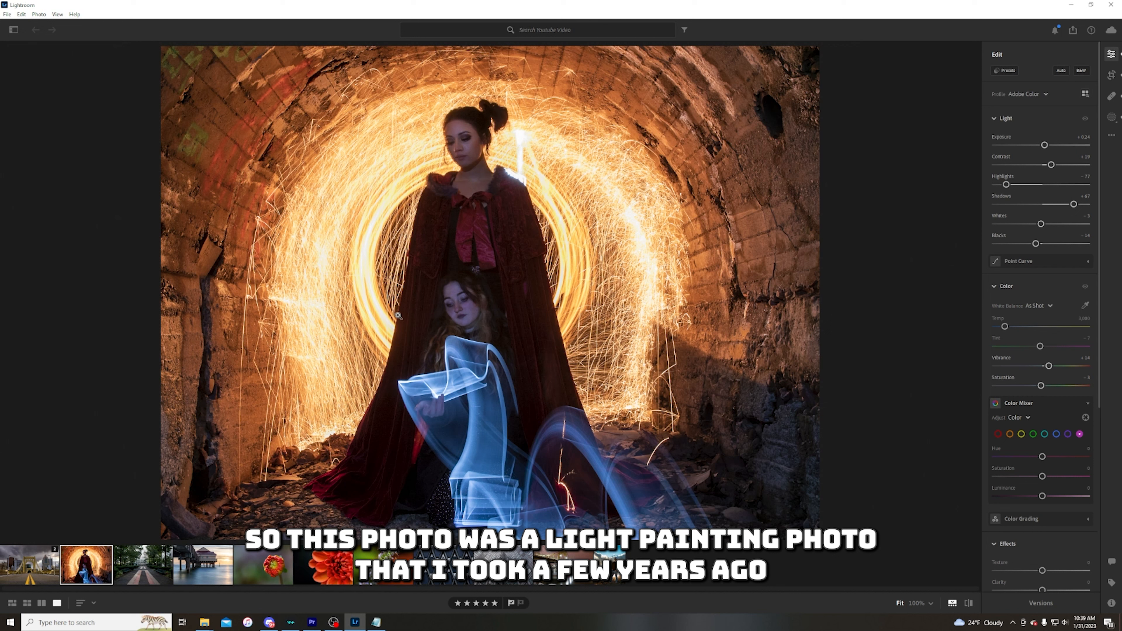
mouse_move(453, 418)
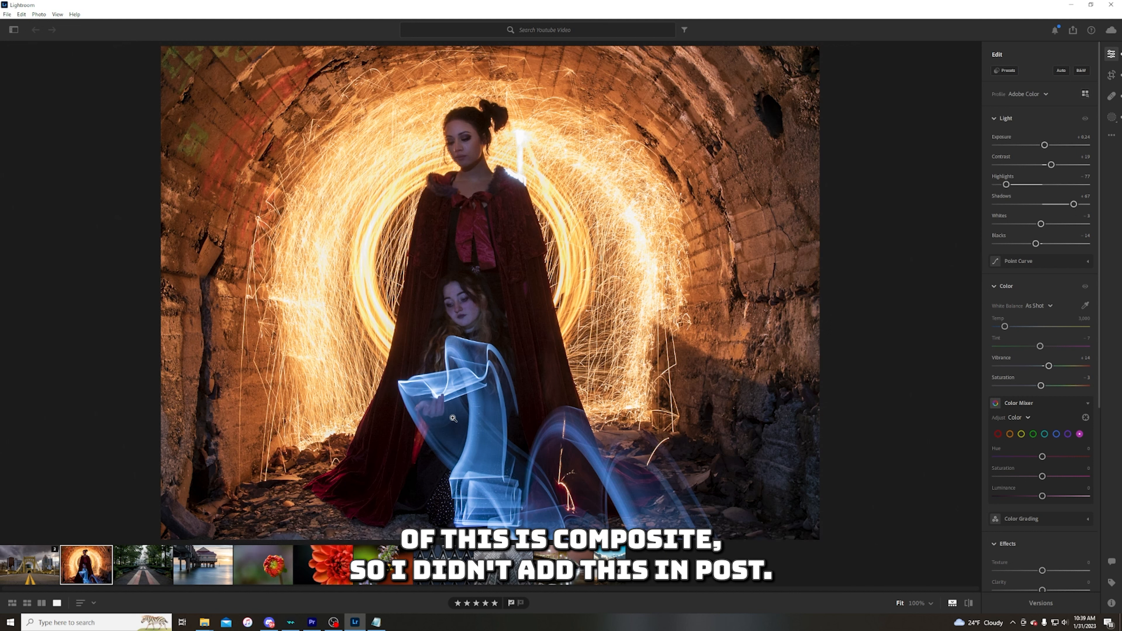
mouse_move(462, 370)
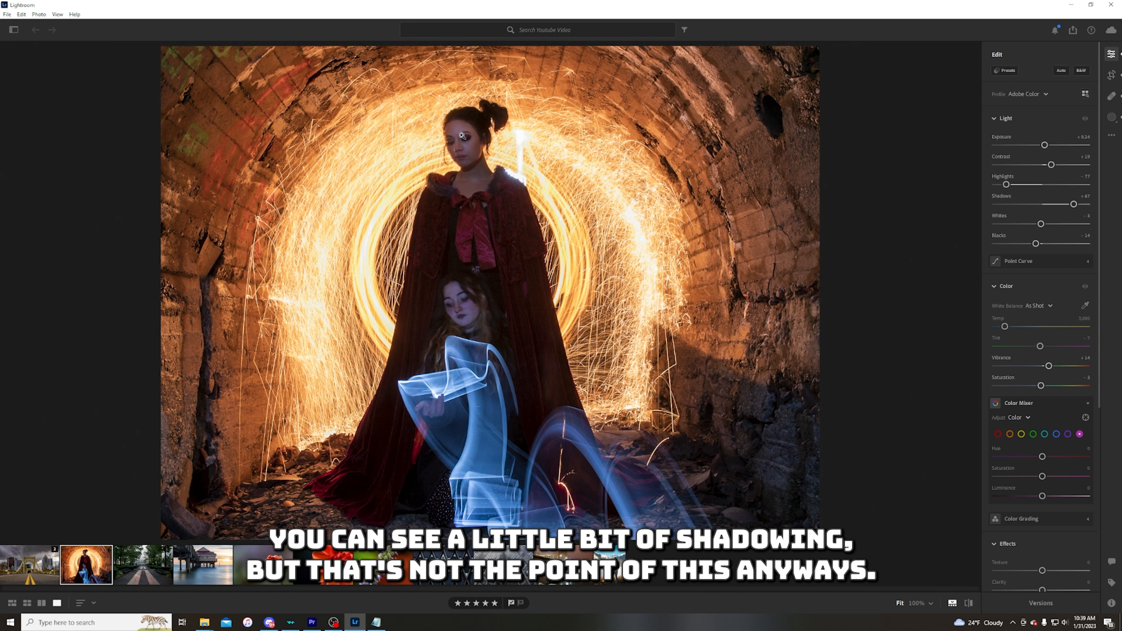
mouse_move(470, 251)
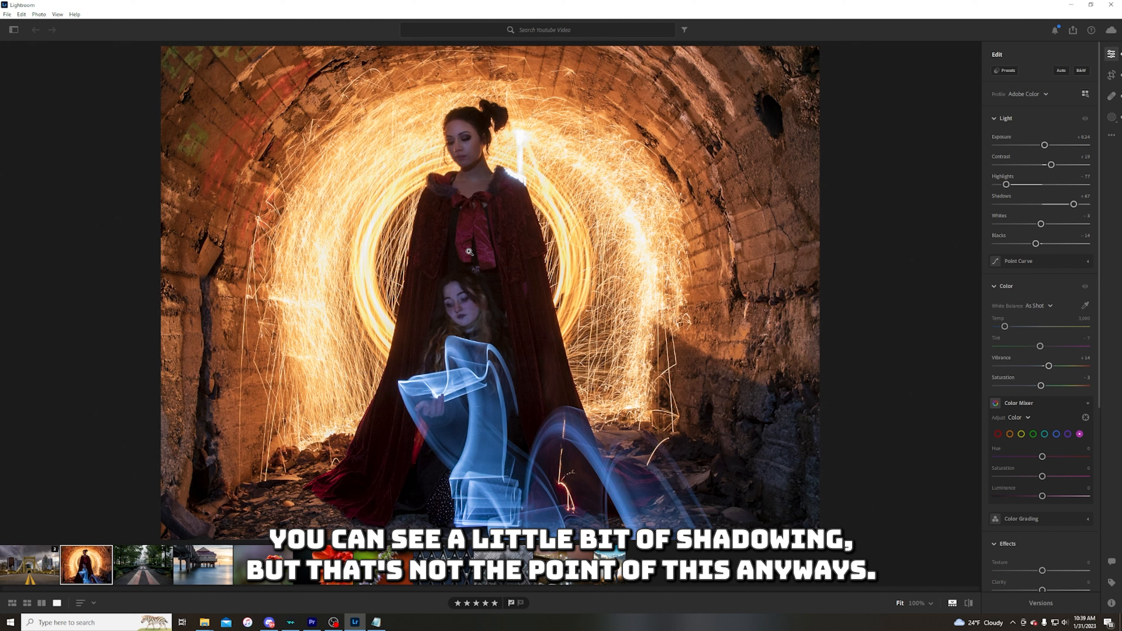
mouse_move(626, 463)
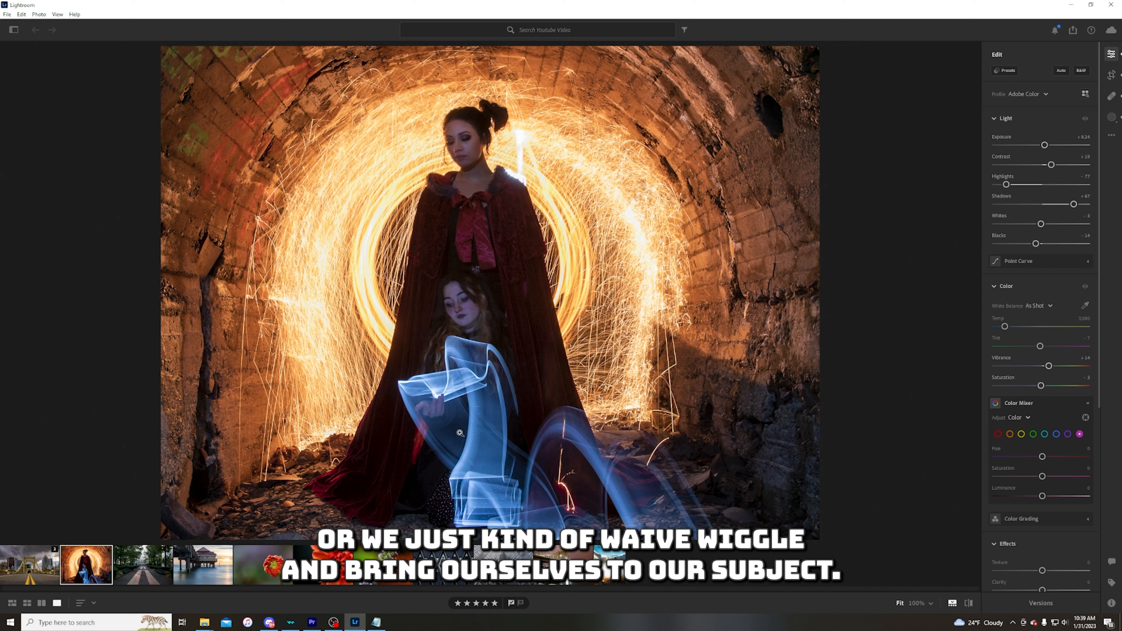
mouse_move(462, 349)
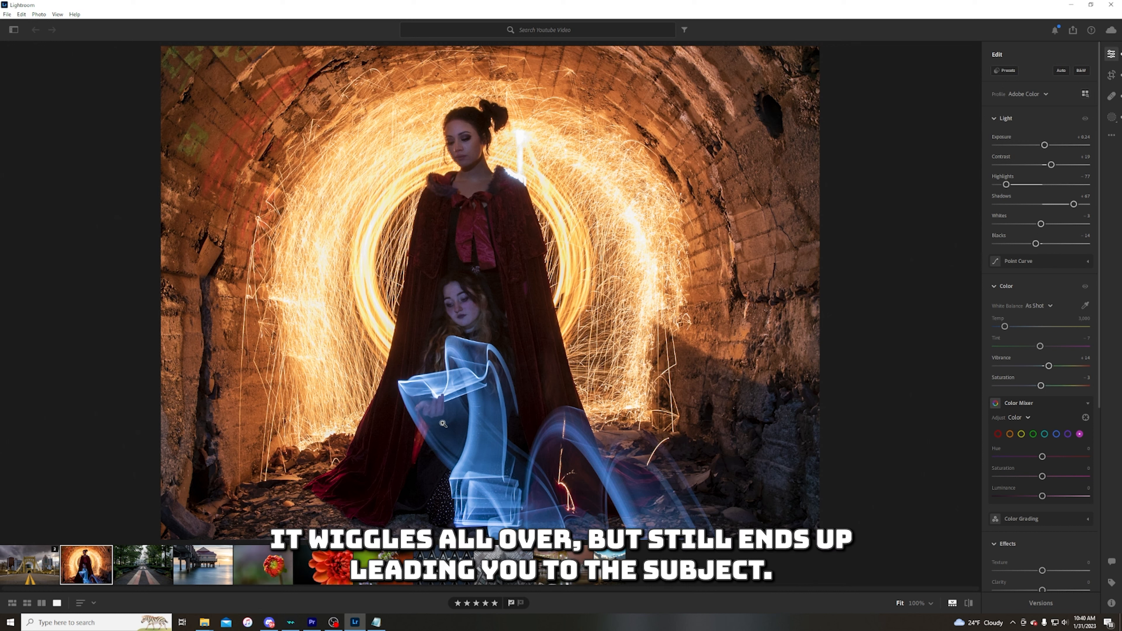
mouse_move(468, 201)
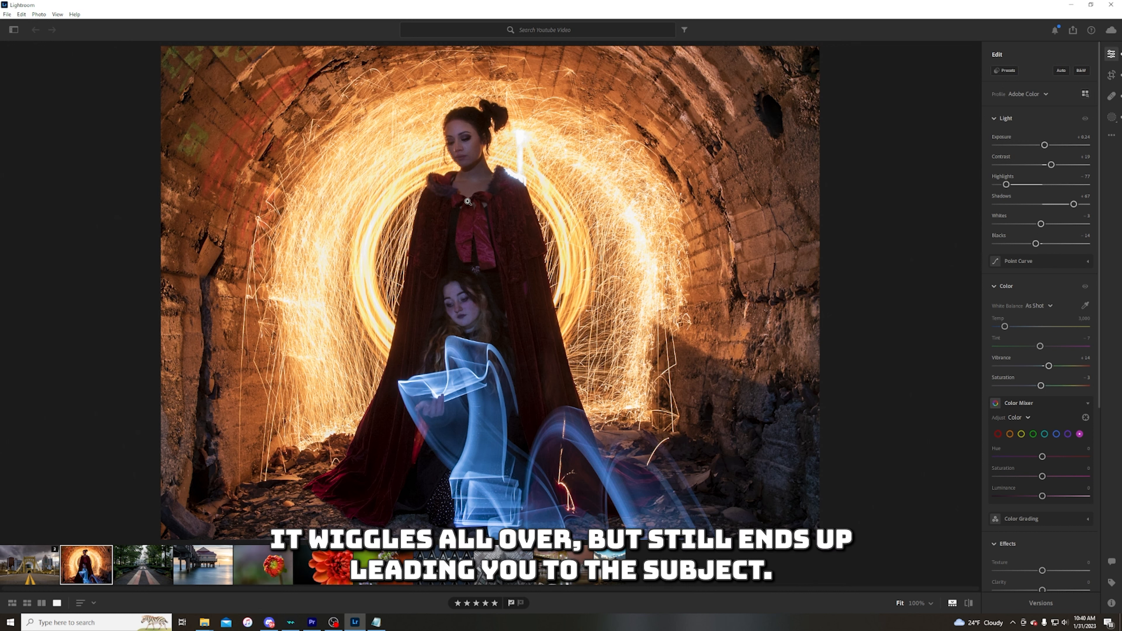
mouse_move(463, 385)
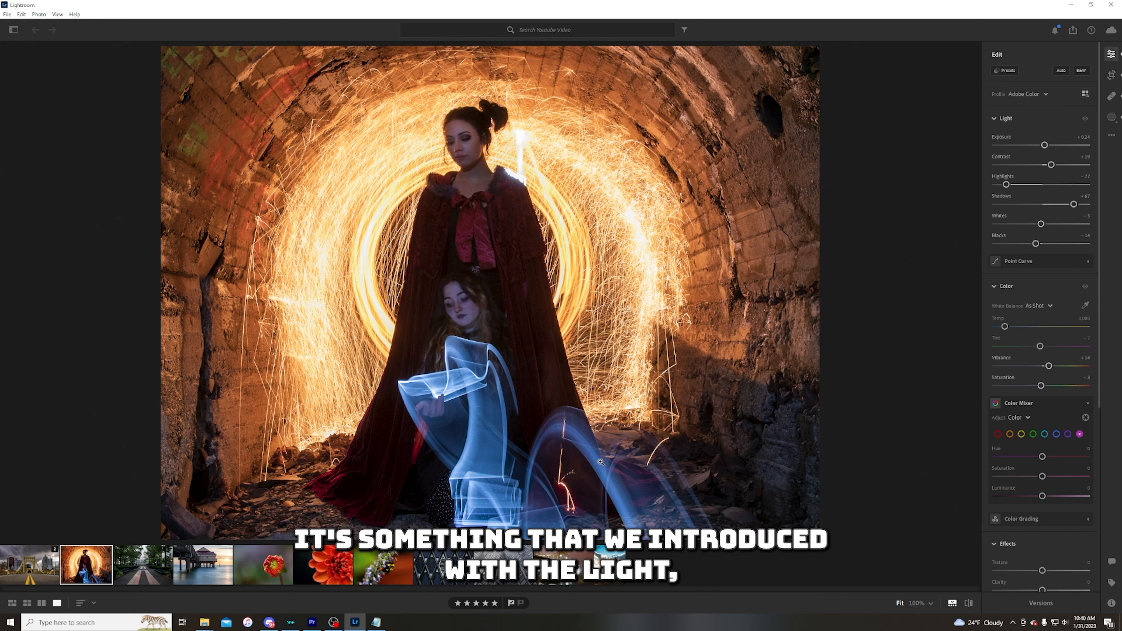
mouse_move(481, 469)
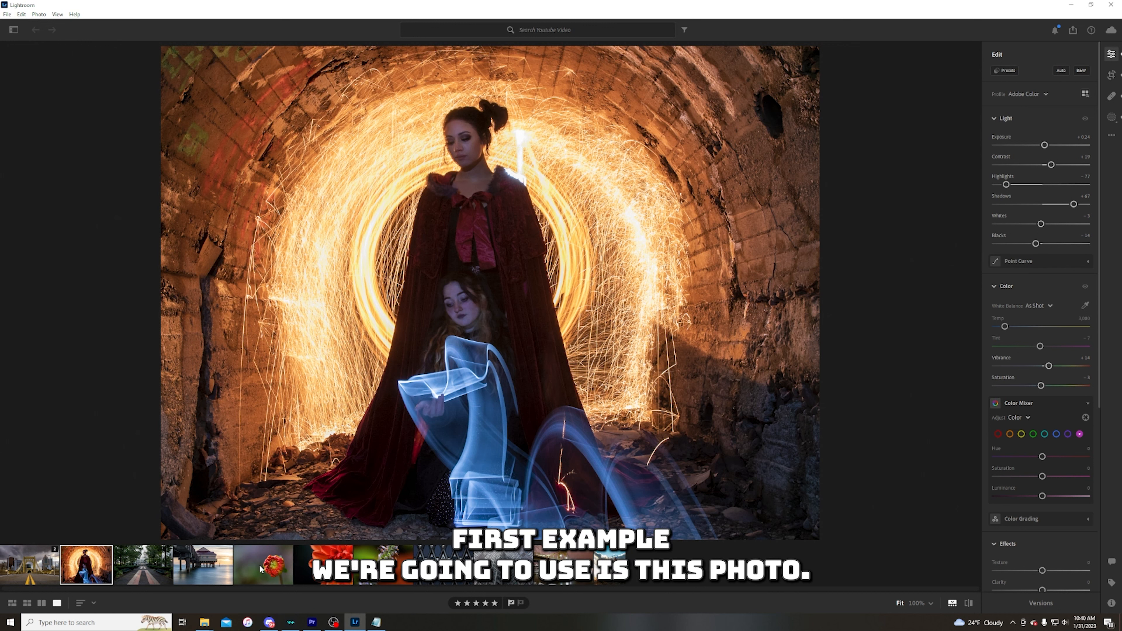
Step: Switch to the red dahlia bud photo and enter crop mode with the thirds overlay
click(262, 564)
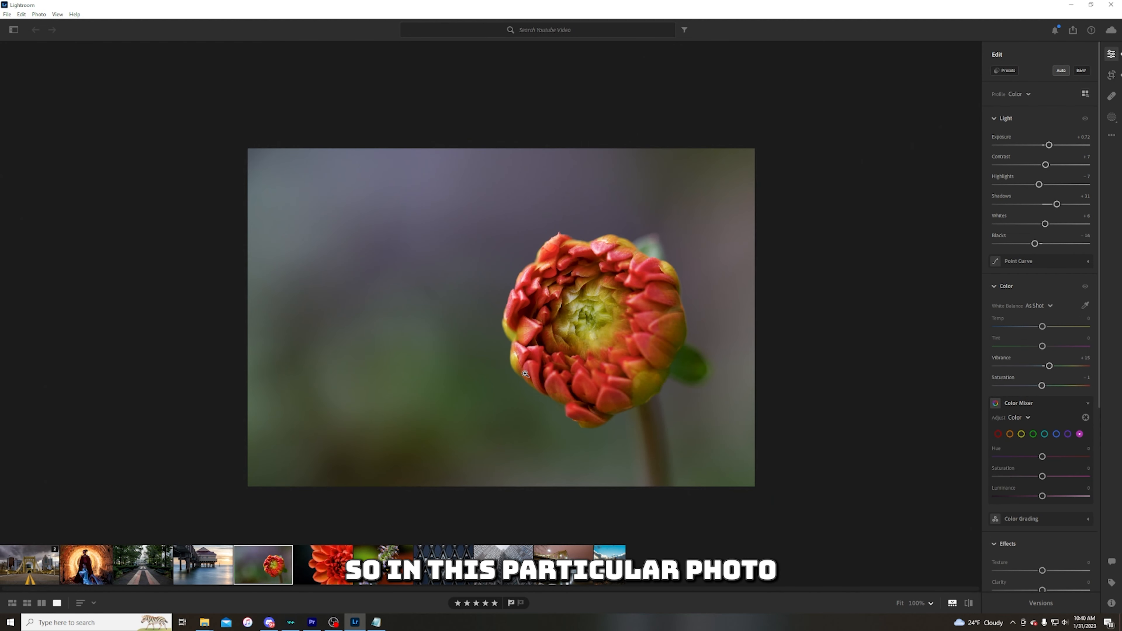
click(1112, 74)
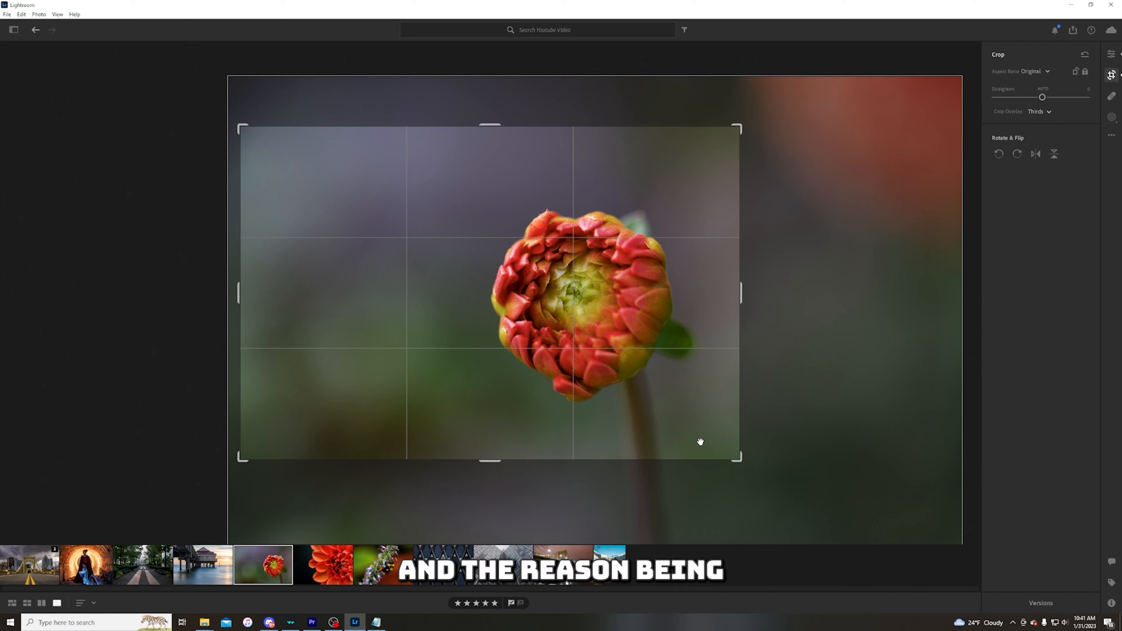
mouse_move(573, 233)
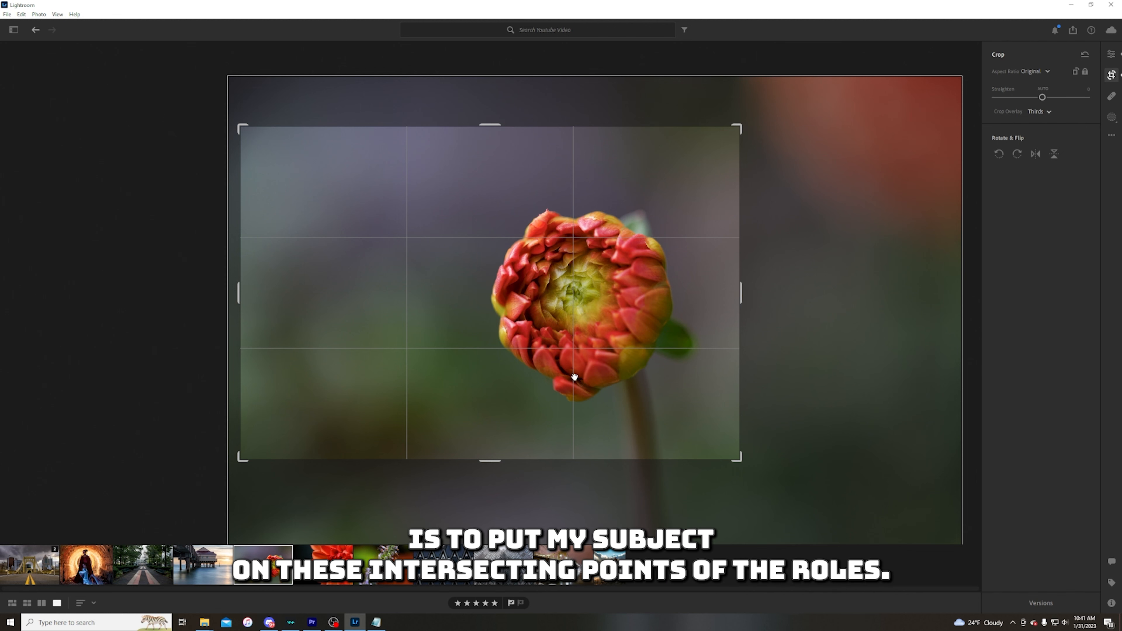
mouse_move(550, 240)
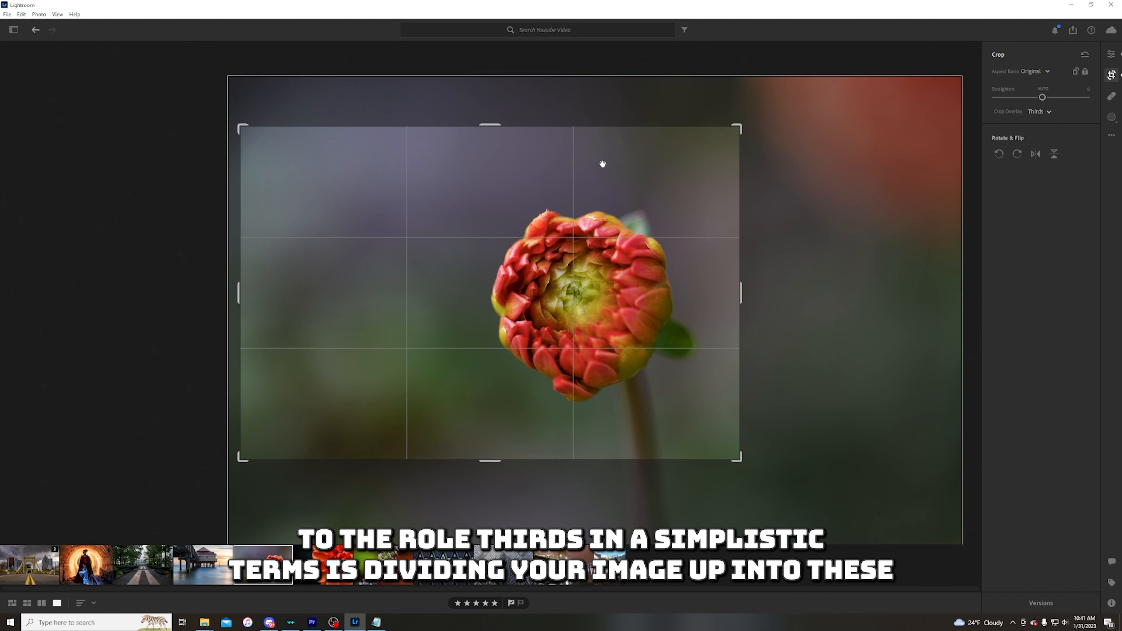
mouse_move(310, 264)
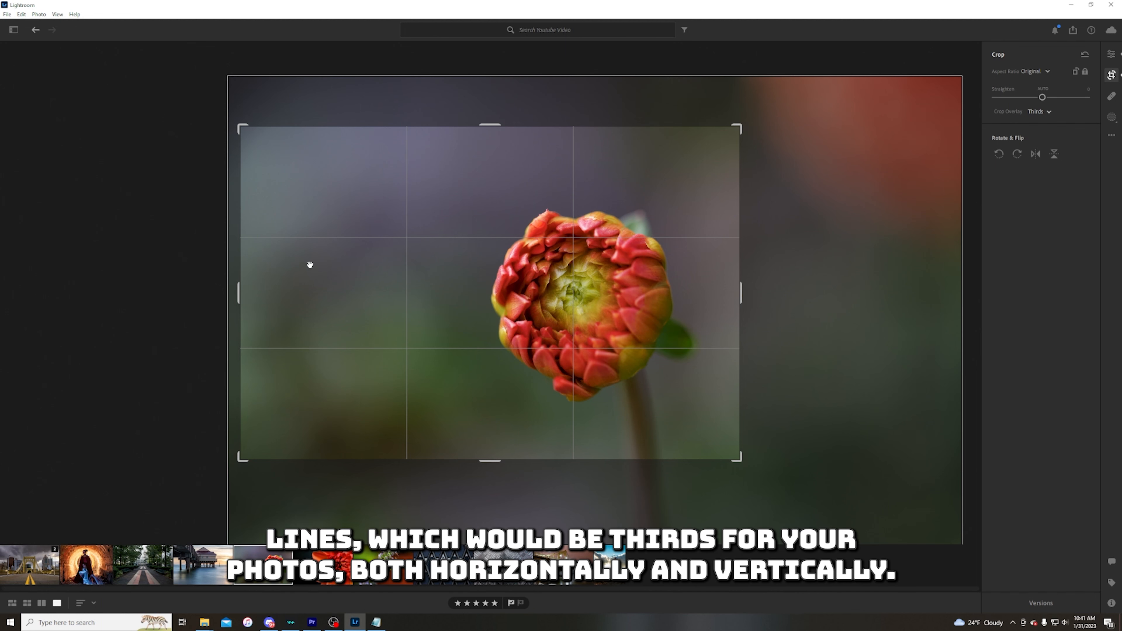
mouse_move(645, 434)
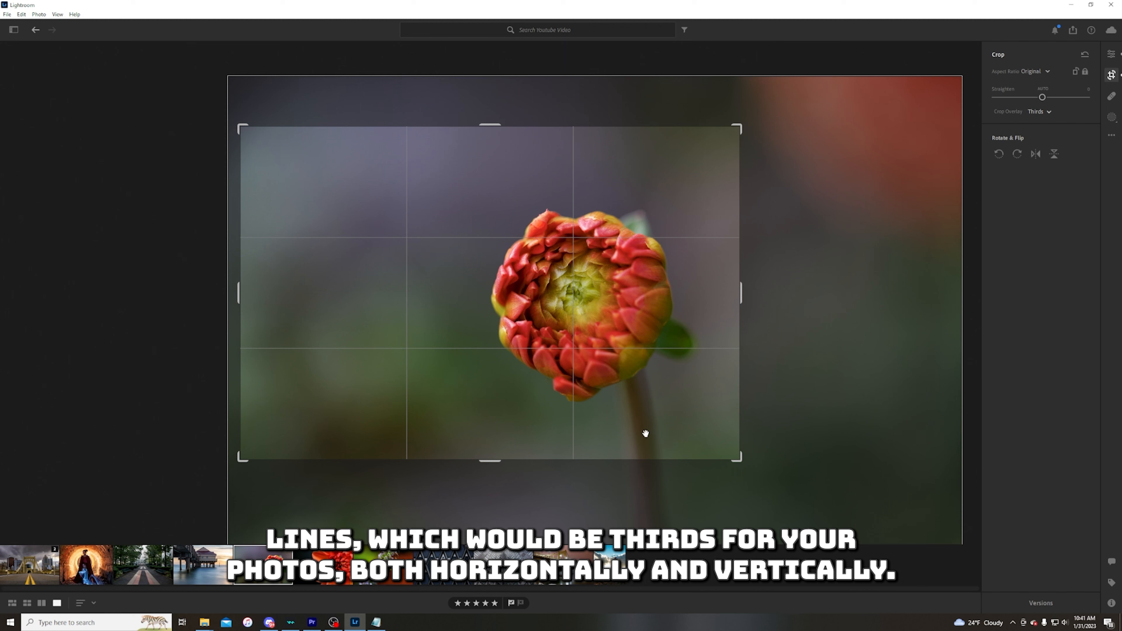
mouse_move(411, 292)
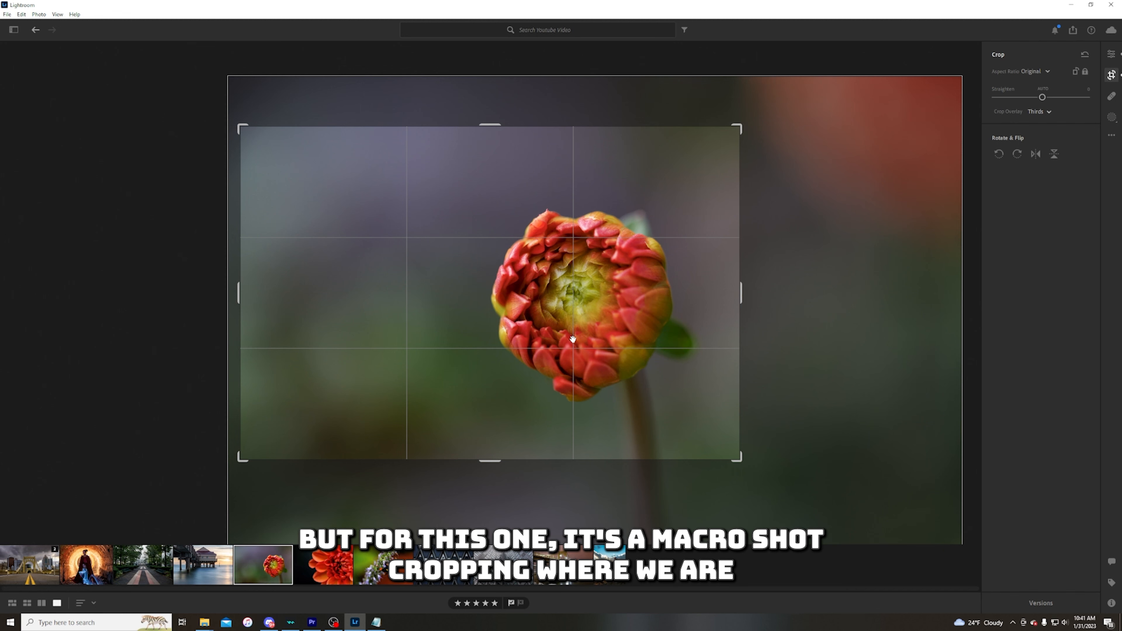
Step: Commit the off-centre bud crop and switch to the close-up orange dahlia photo
click(1110, 54)
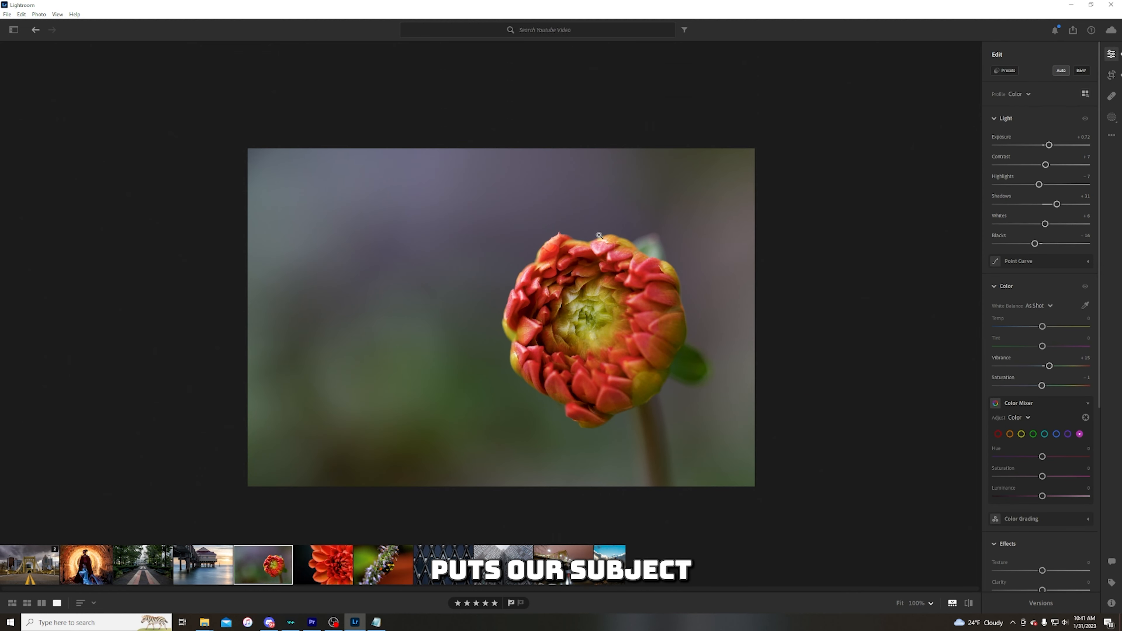
mouse_move(468, 256)
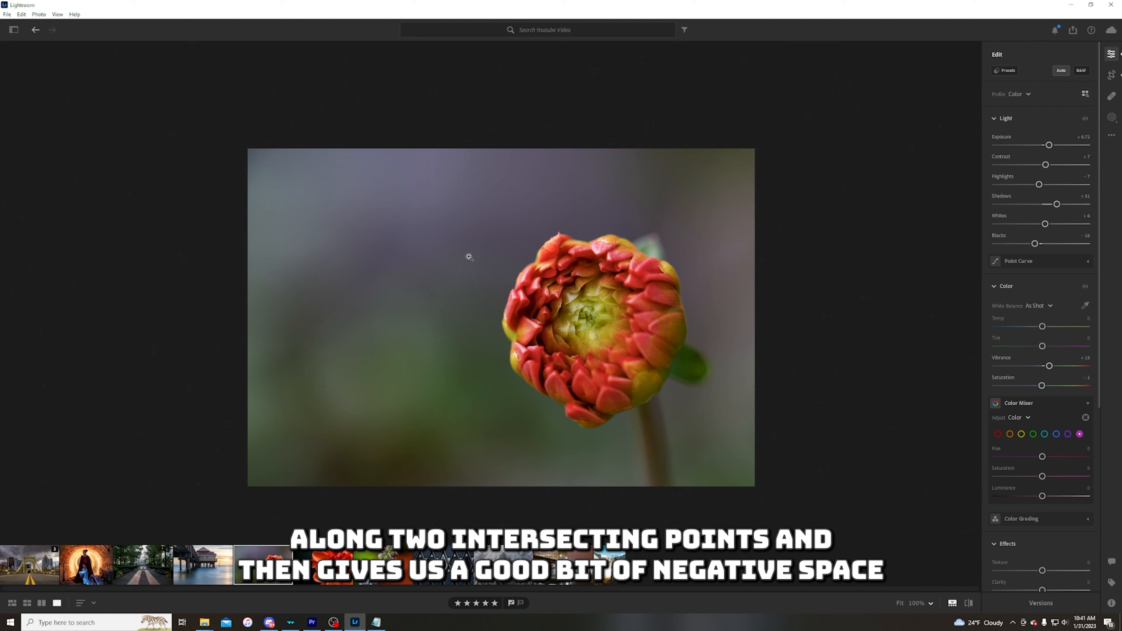
mouse_move(435, 174)
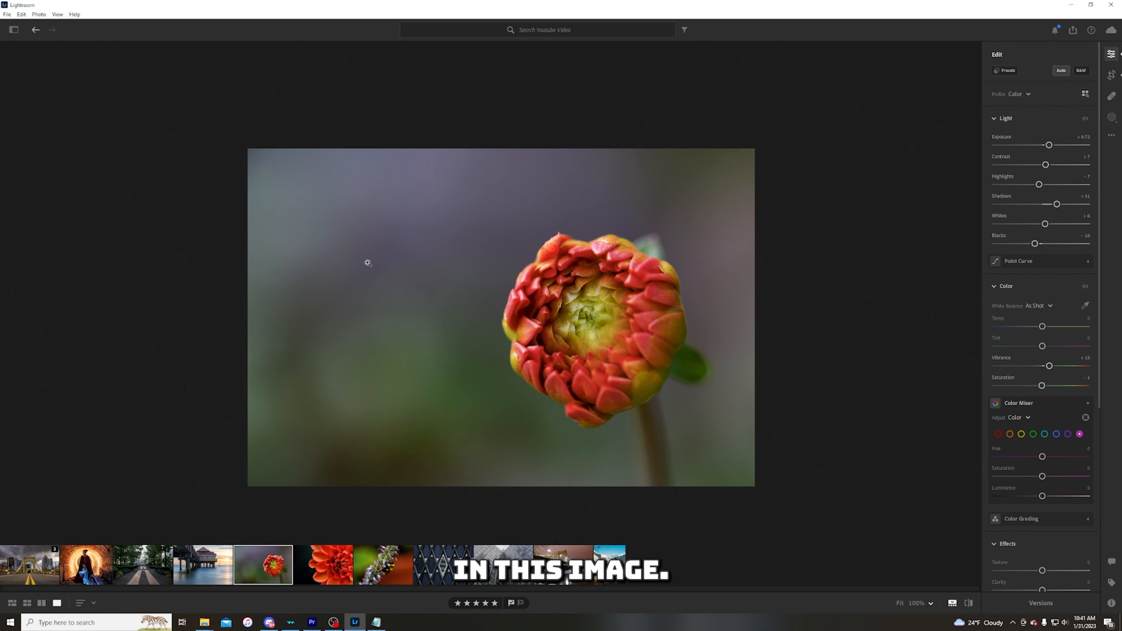
click(323, 565)
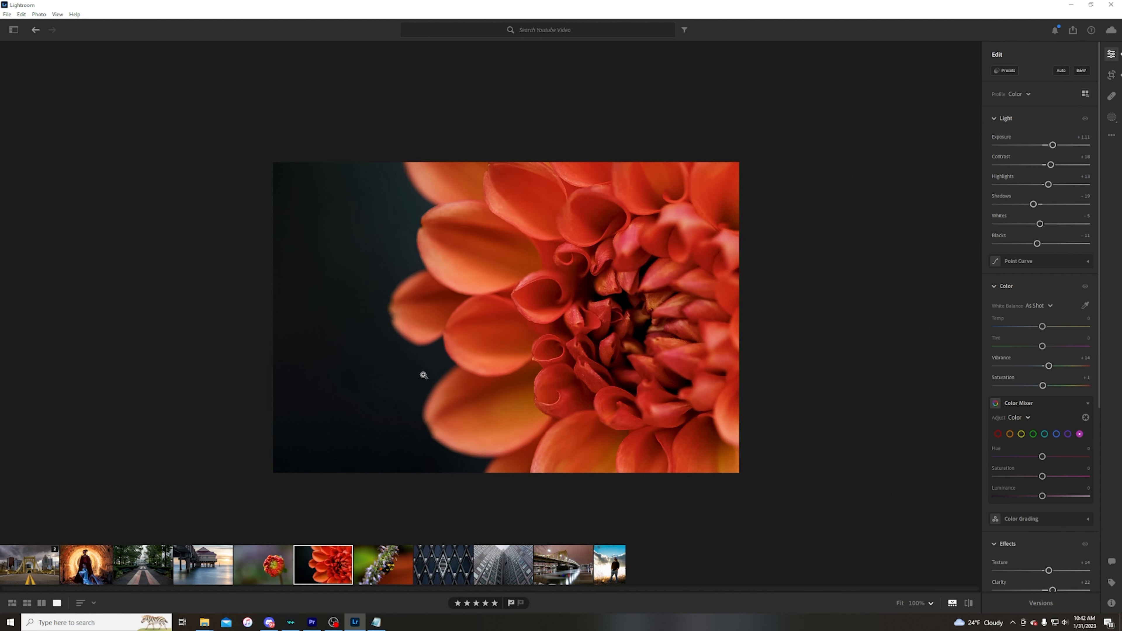
Step: Enter crop mode on the close-up dahlia to reveal its tighter frame and thirds grid
click(1111, 74)
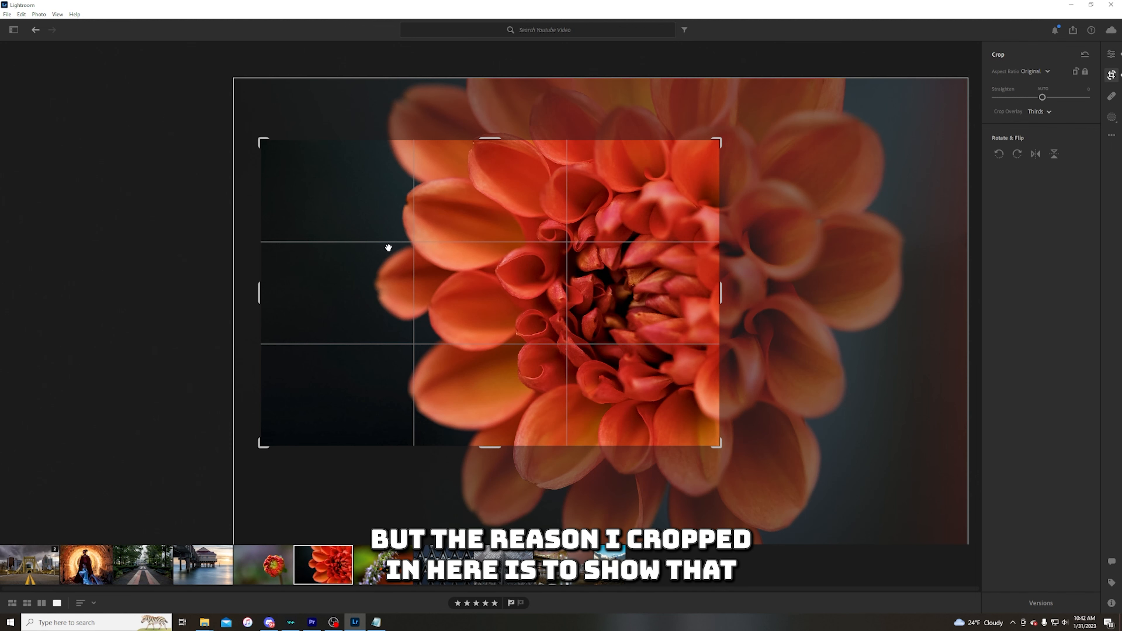
mouse_move(594, 357)
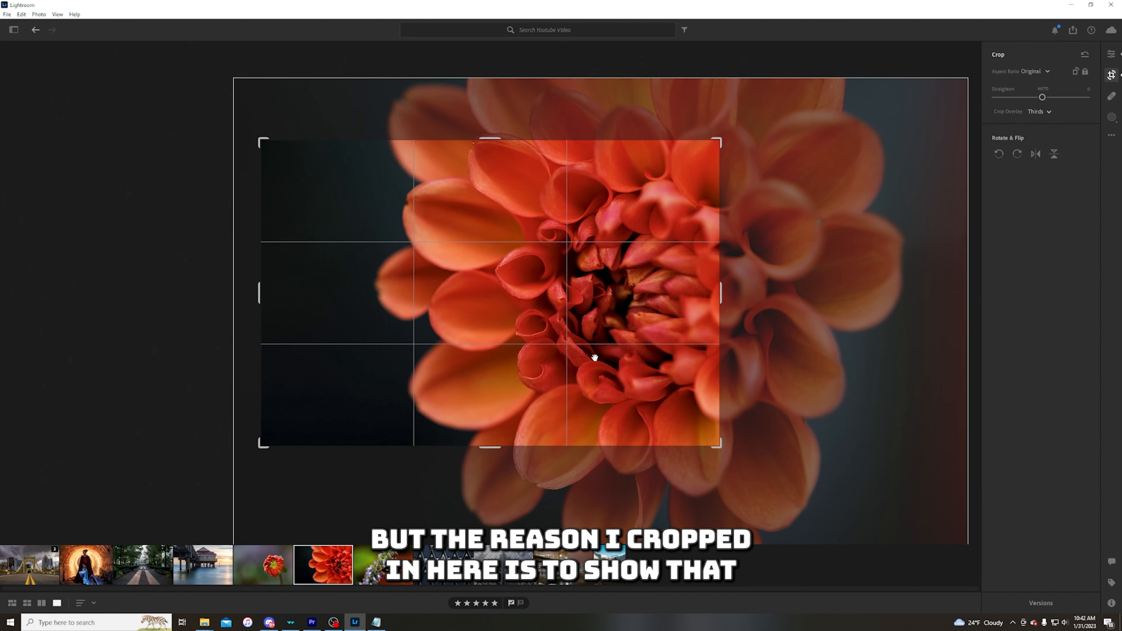
mouse_move(598, 220)
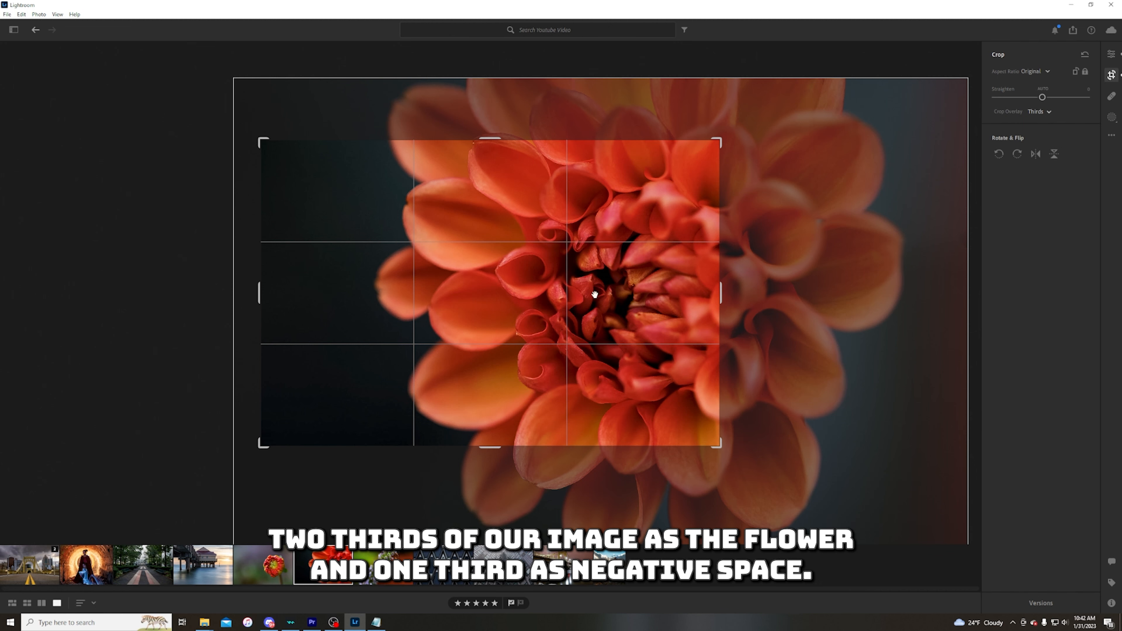
mouse_move(589, 349)
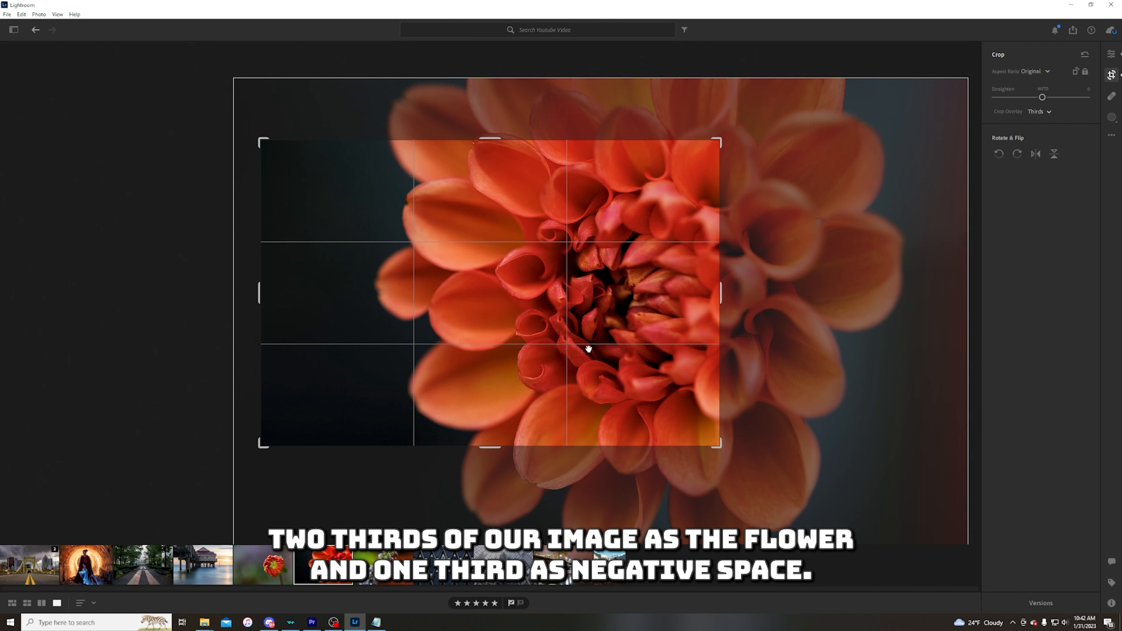
mouse_move(326, 408)
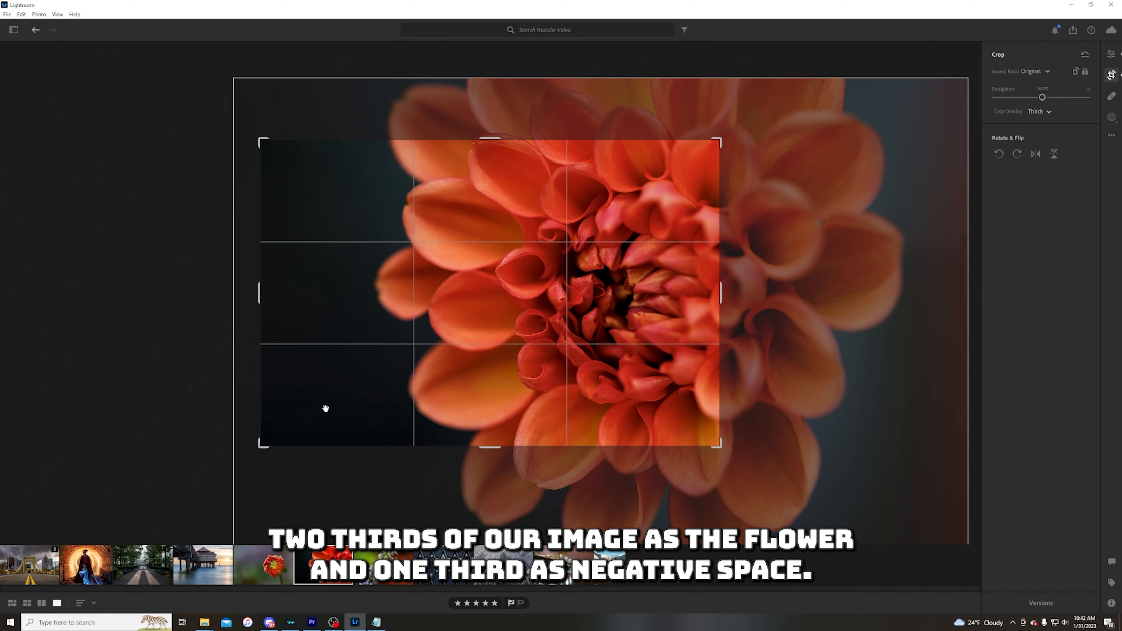
mouse_move(390, 251)
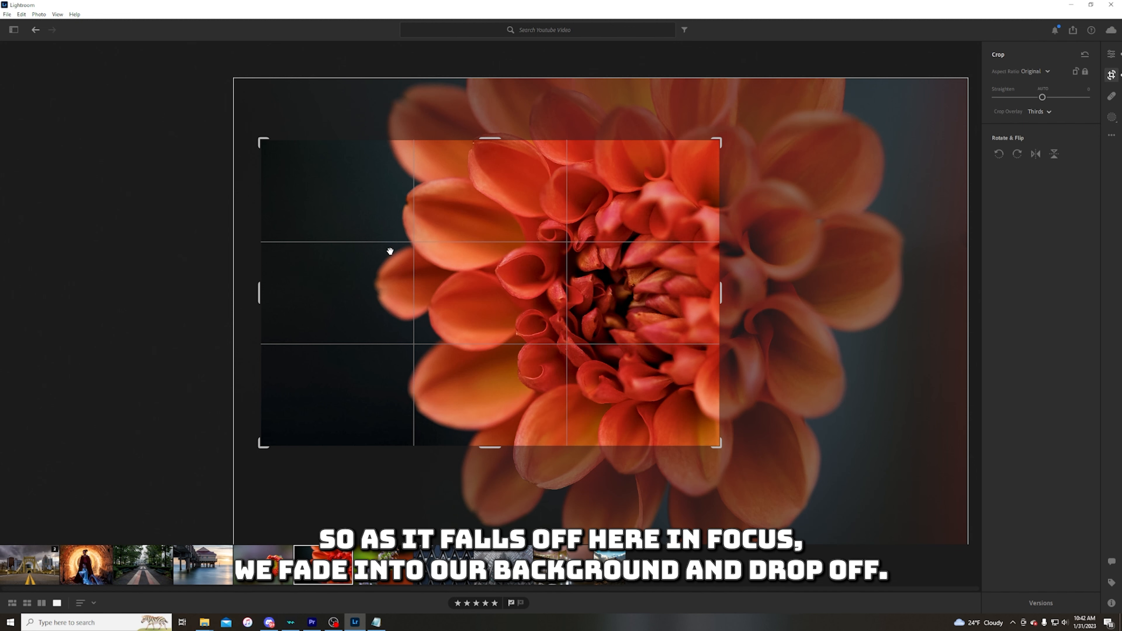
mouse_move(410, 149)
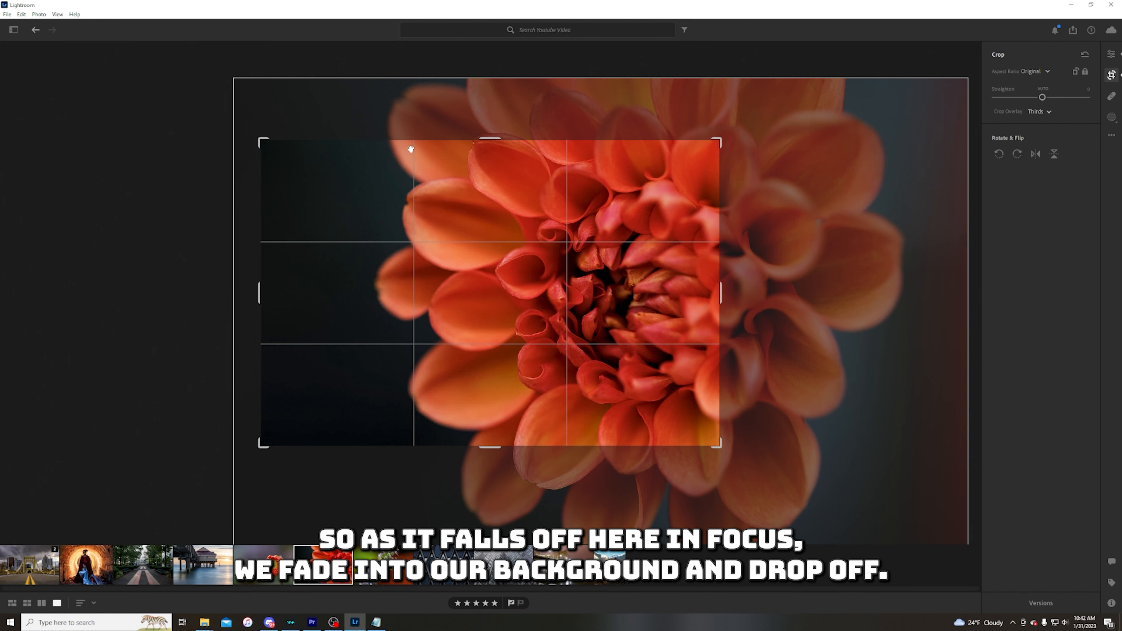
mouse_move(366, 218)
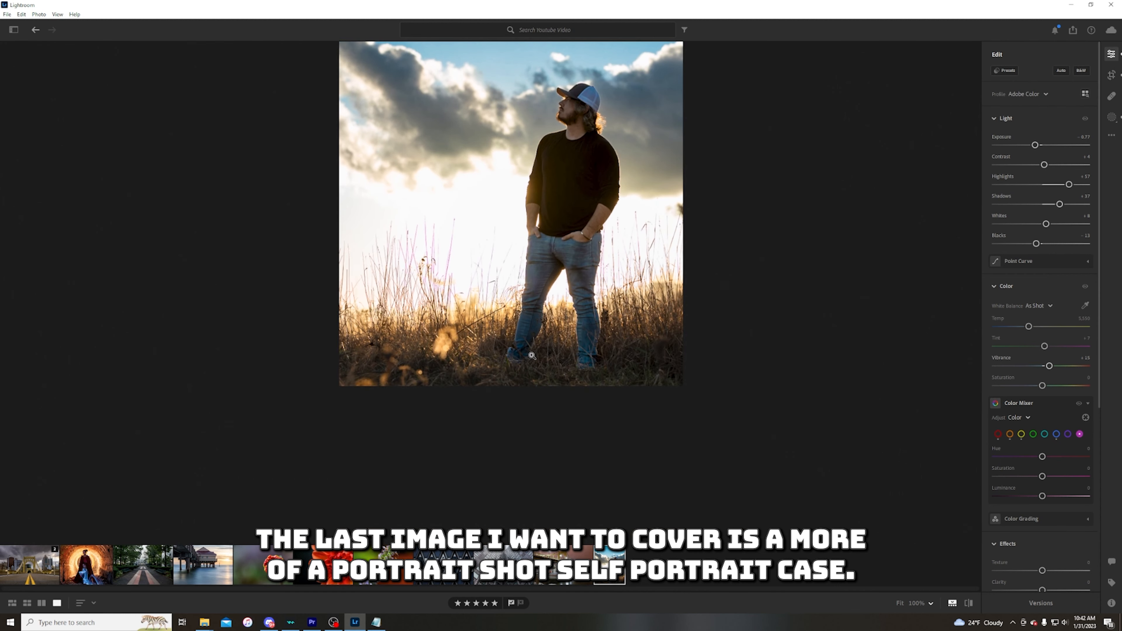
Step: Enter crop mode on the field self-portrait showing its 4 x 5 frame and thirds grid
click(1111, 74)
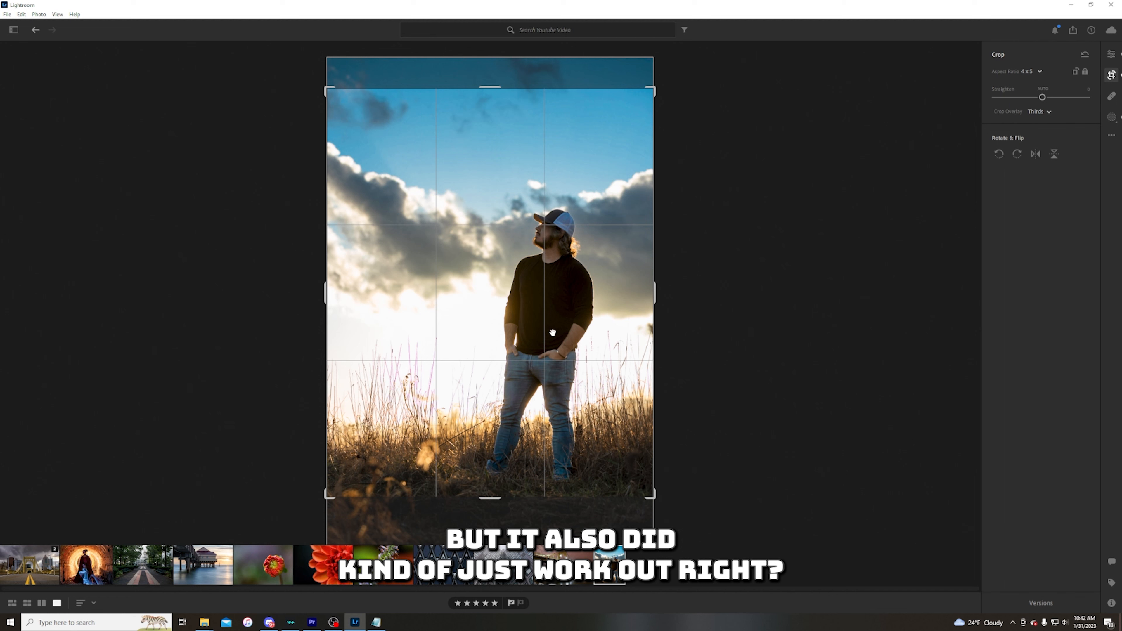
mouse_move(476, 399)
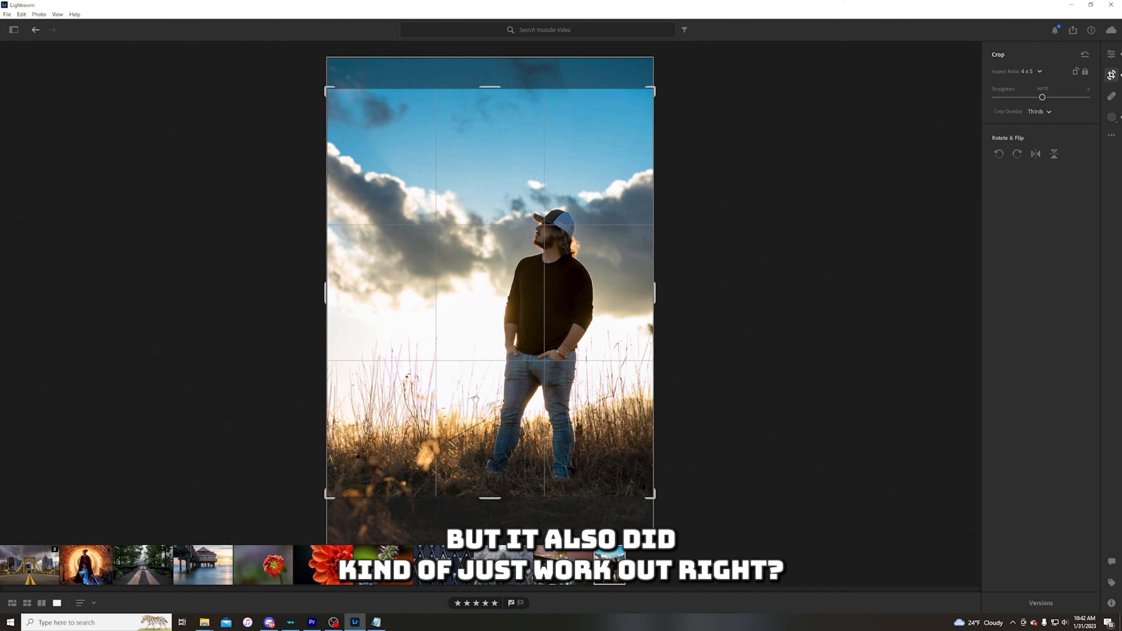
mouse_move(474, 395)
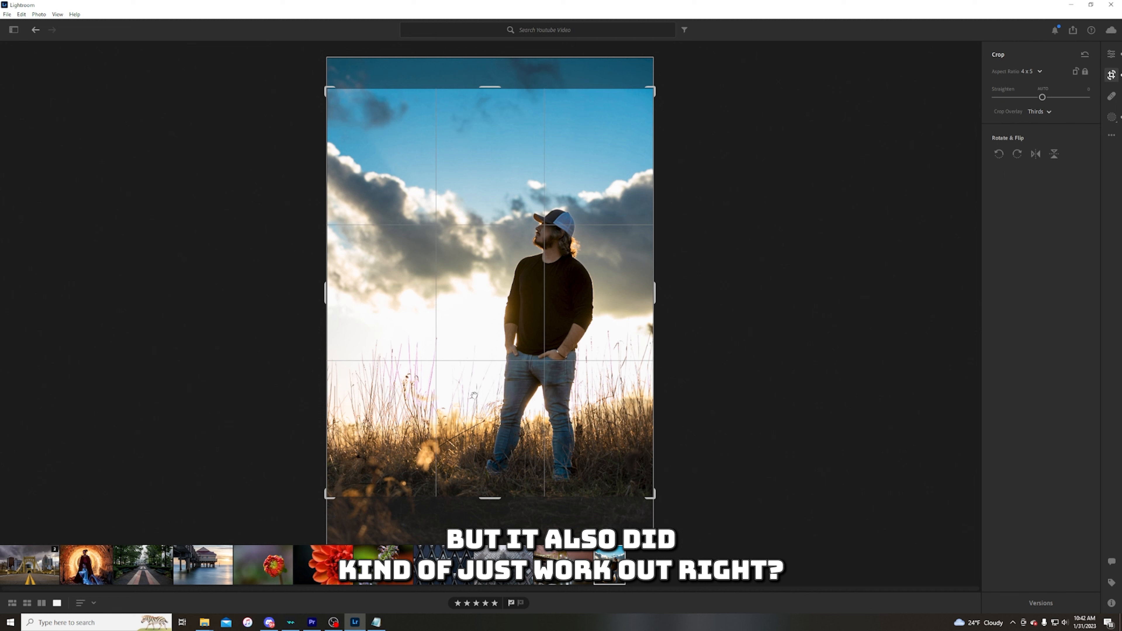
mouse_move(549, 262)
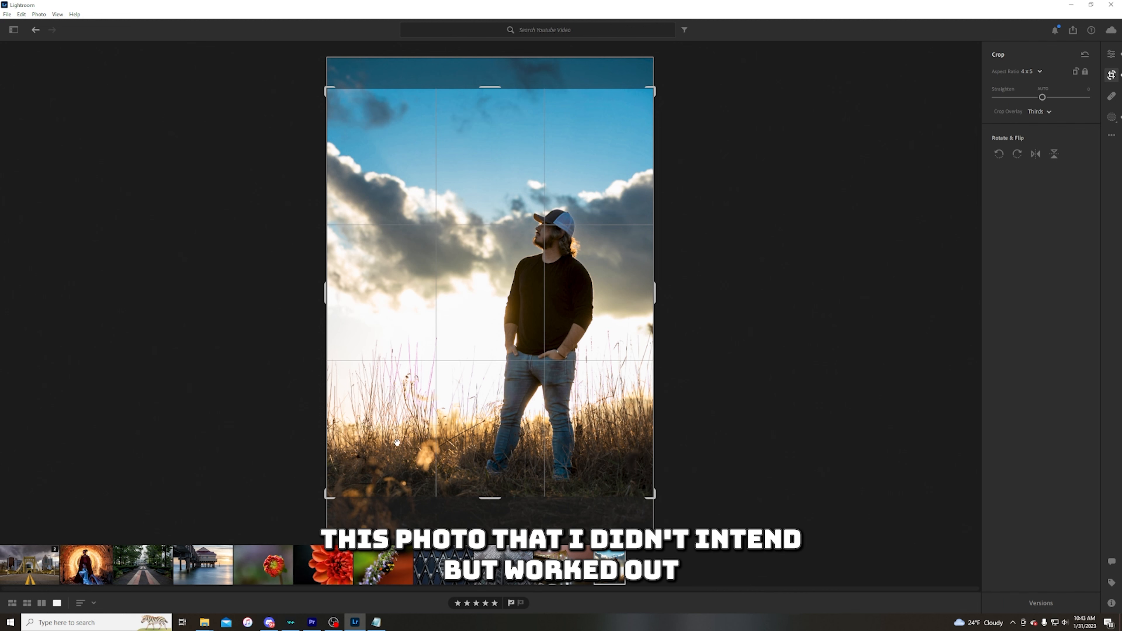
mouse_move(482, 423)
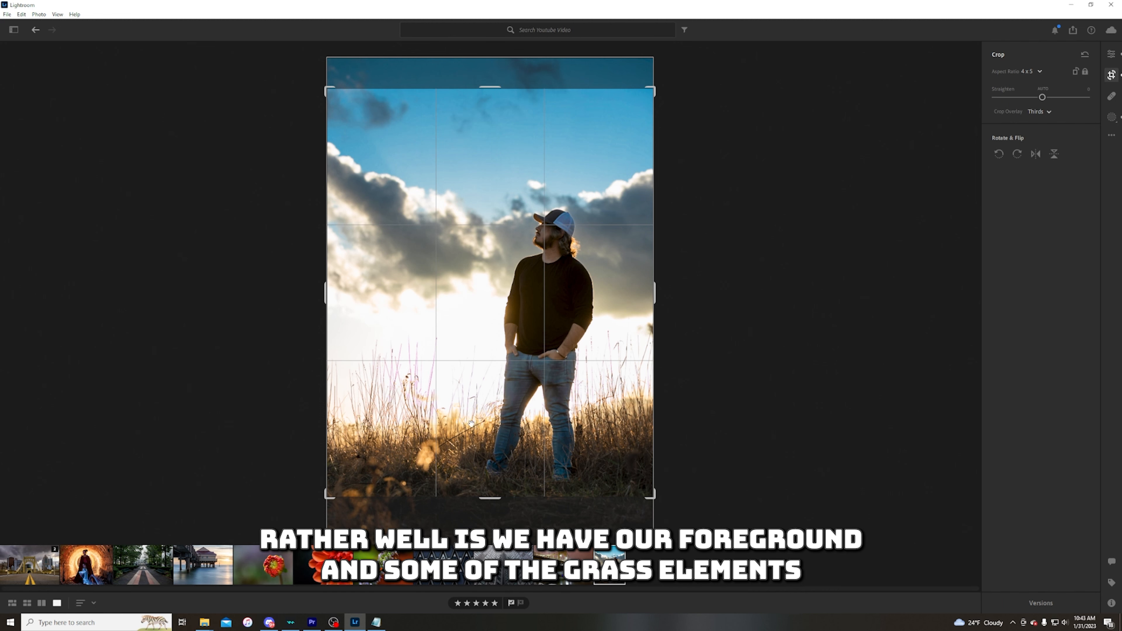
mouse_move(606, 440)
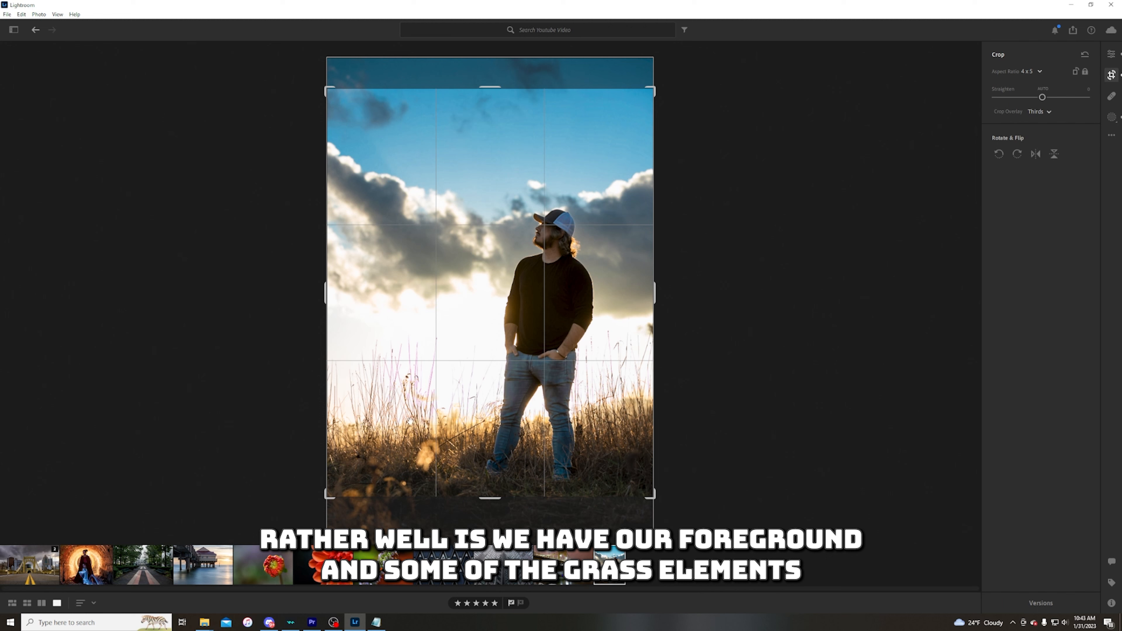
mouse_move(400, 357)
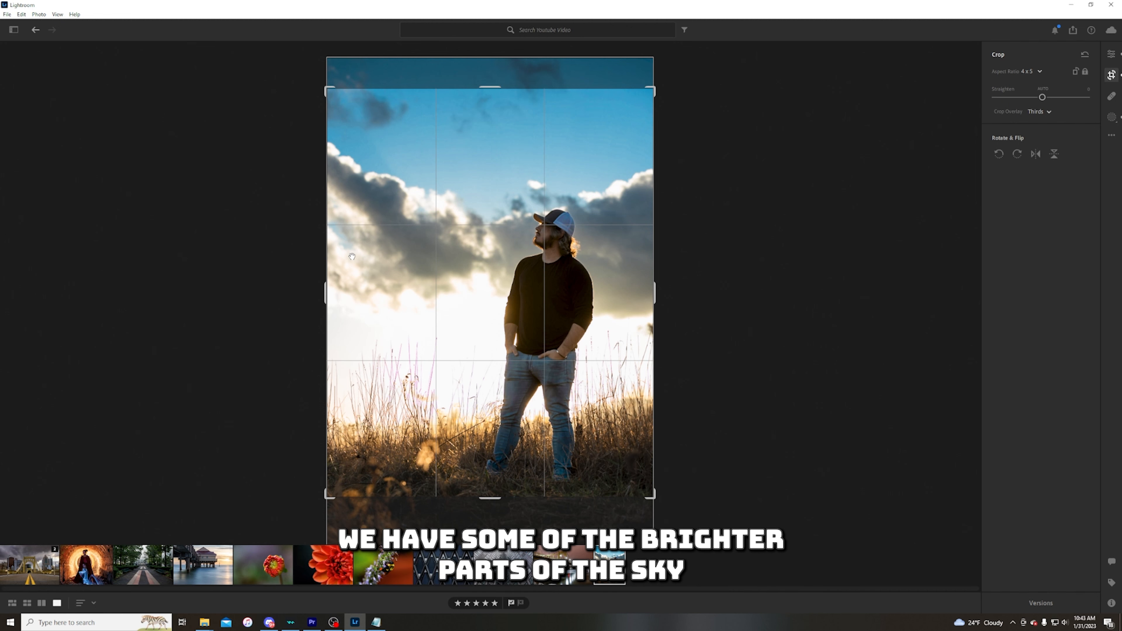
mouse_move(422, 249)
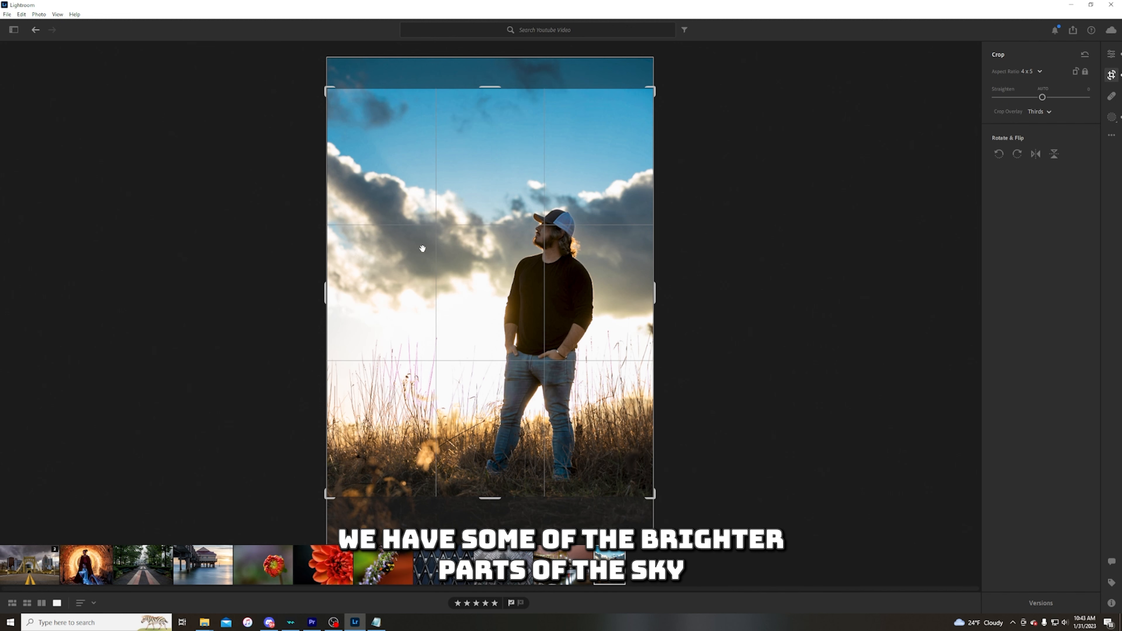
mouse_move(523, 265)
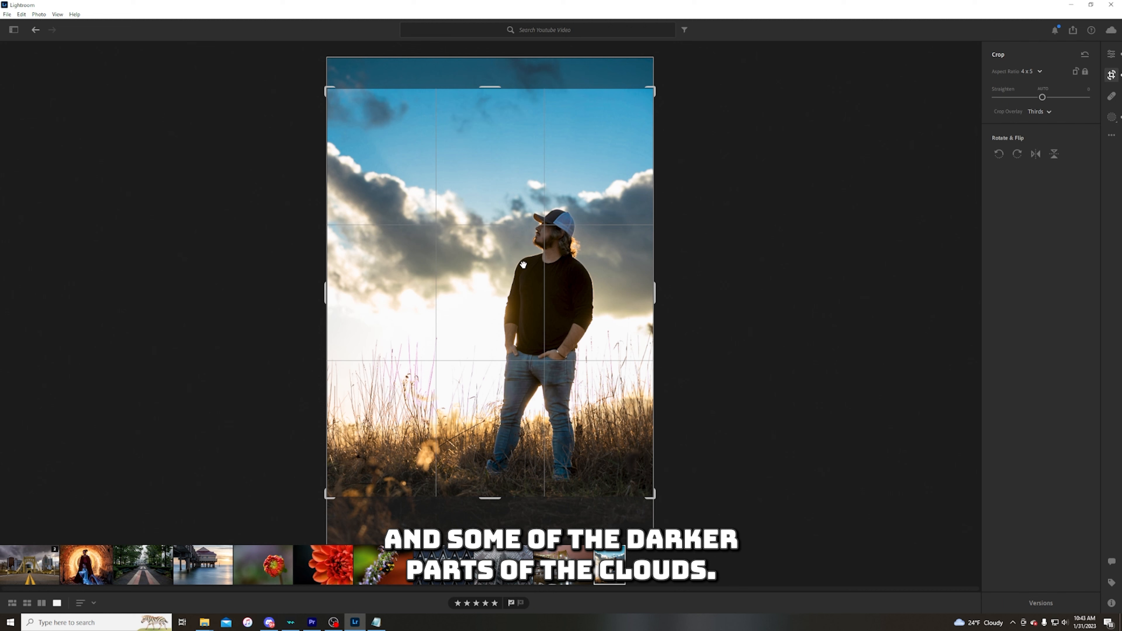
mouse_move(514, 199)
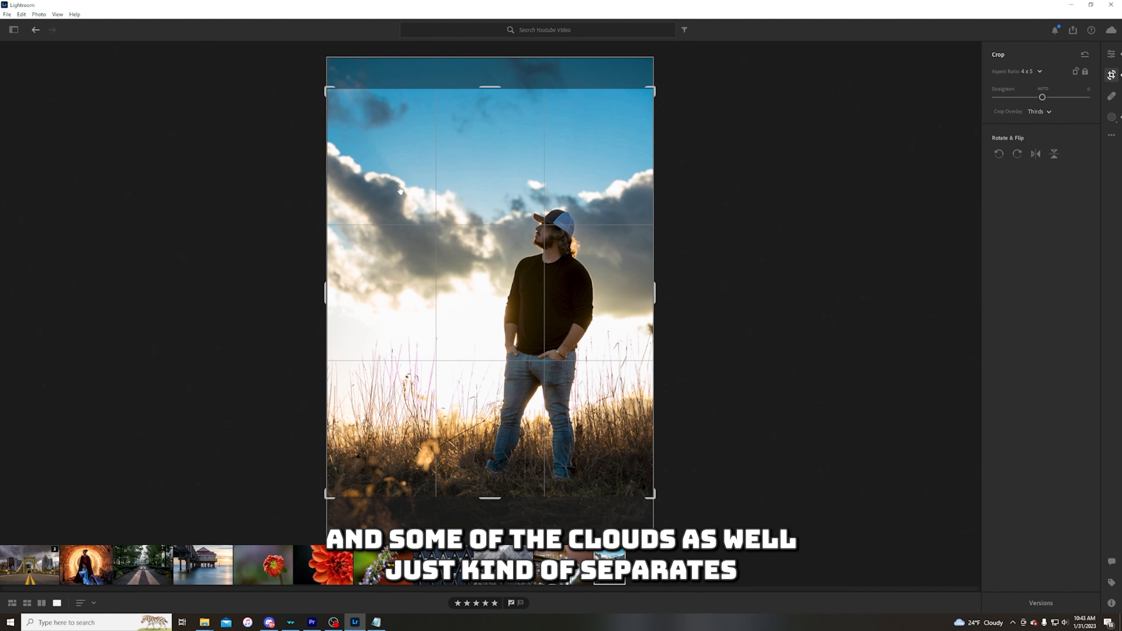
mouse_move(537, 291)
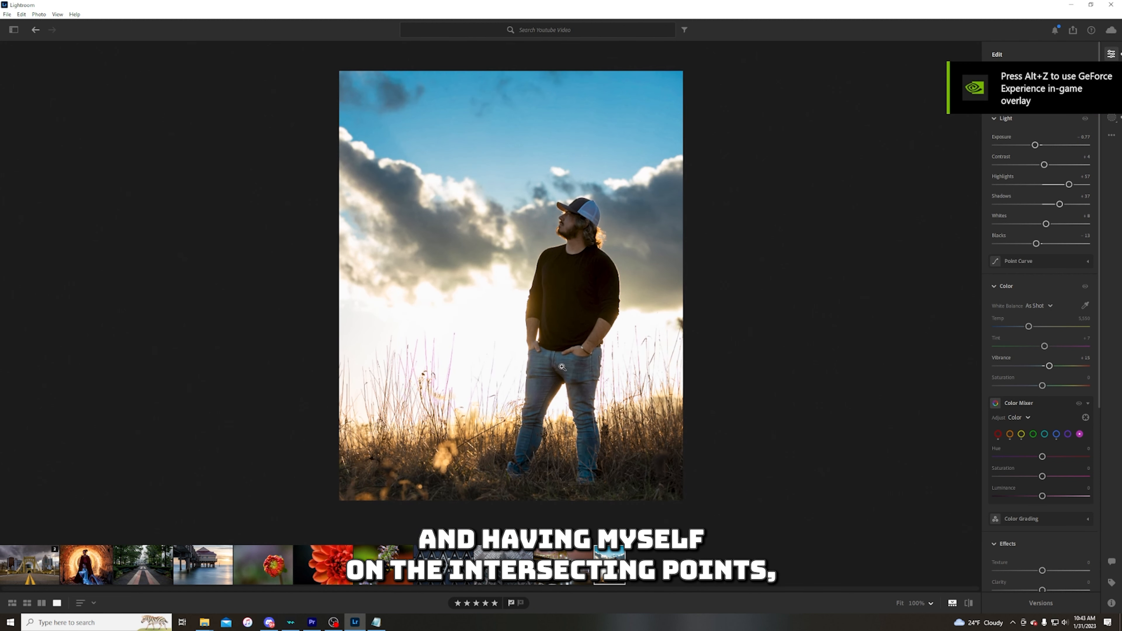
mouse_move(524, 402)
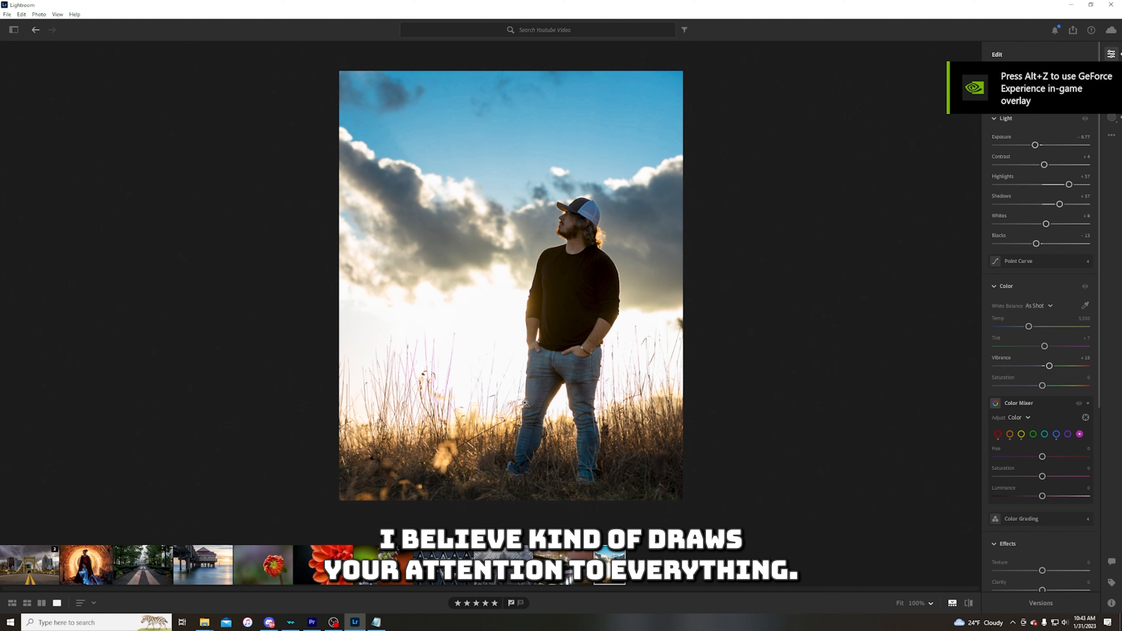
mouse_move(644, 262)
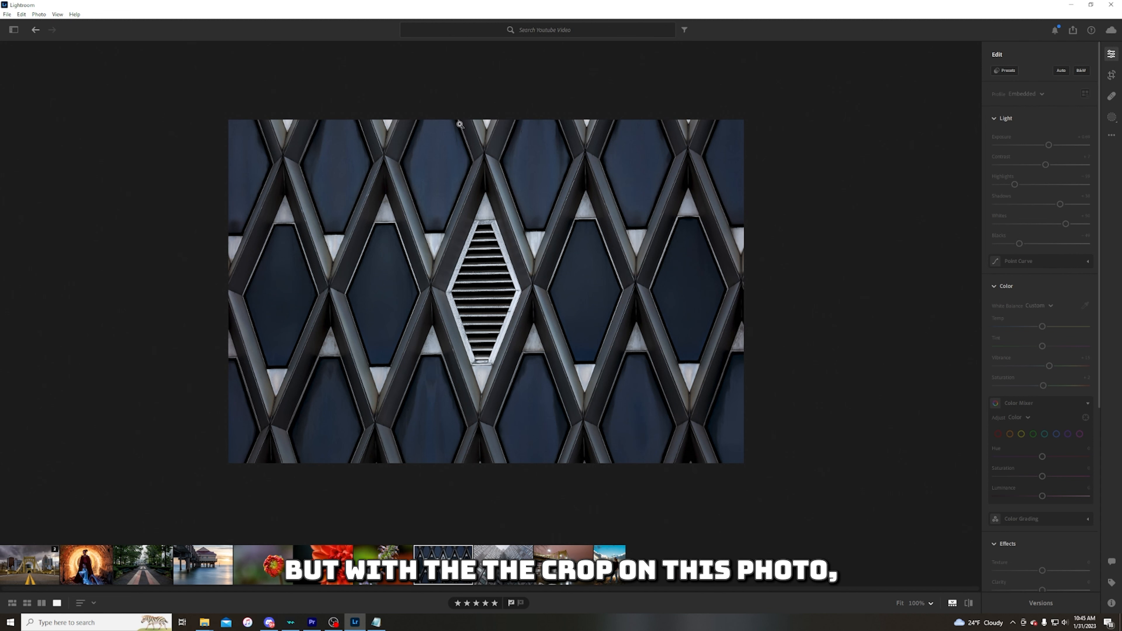
mouse_move(734, 307)
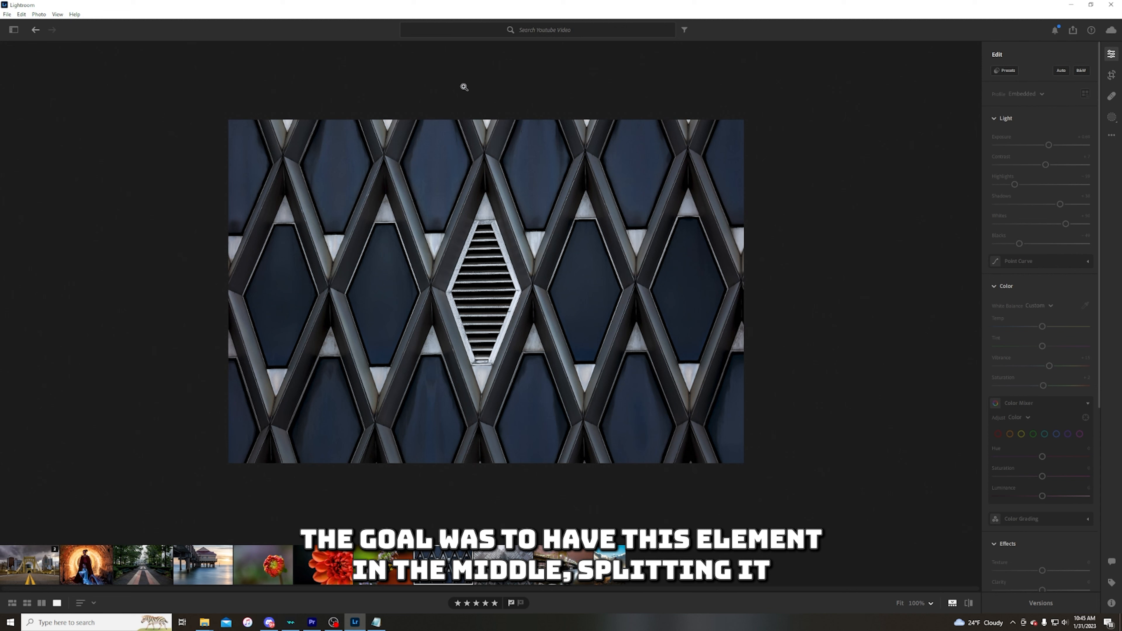
mouse_move(579, 290)
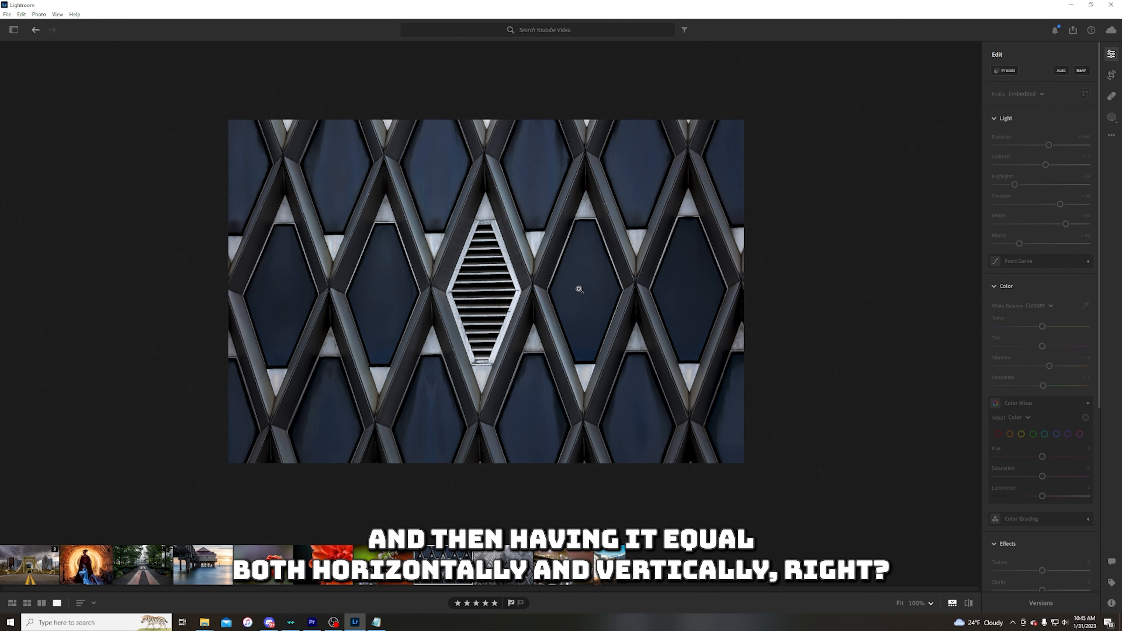
mouse_move(579, 304)
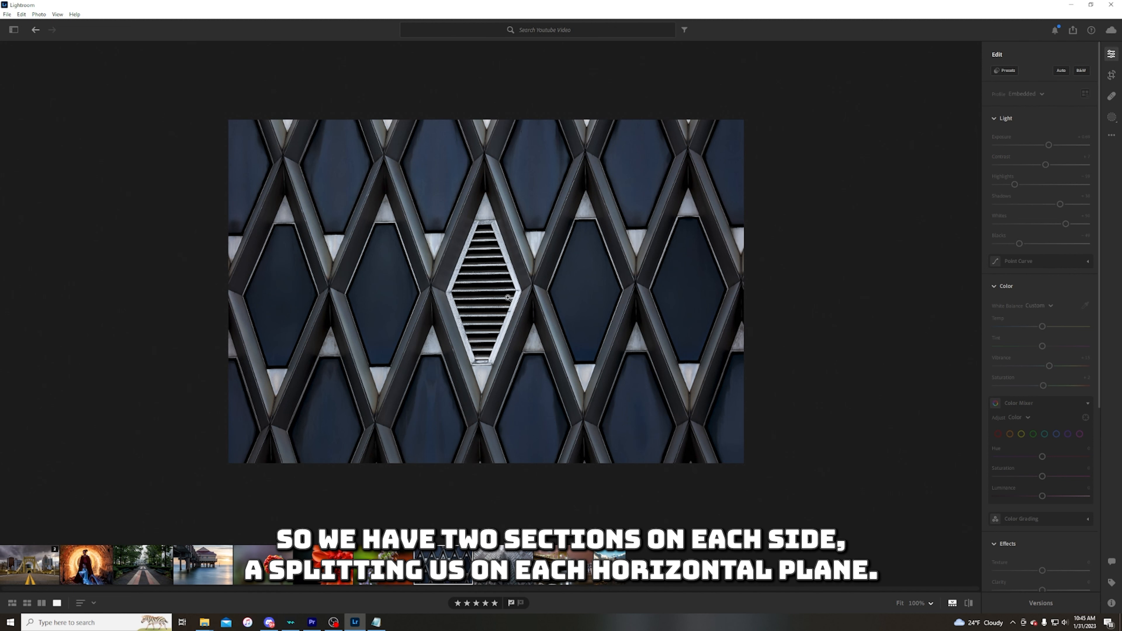
mouse_move(485, 313)
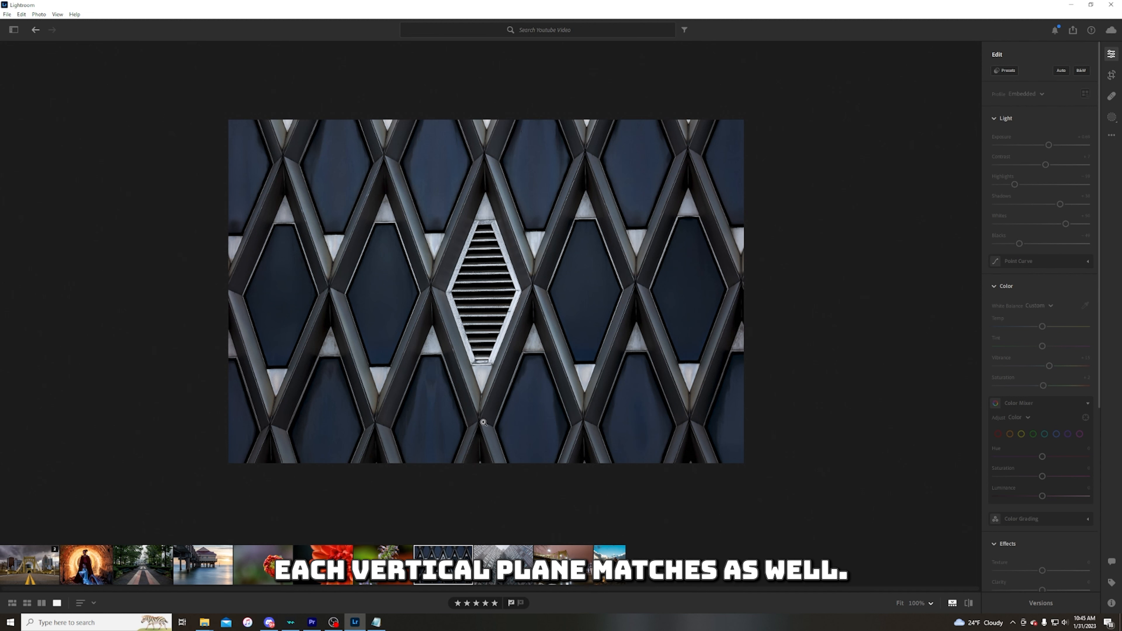
mouse_move(233, 291)
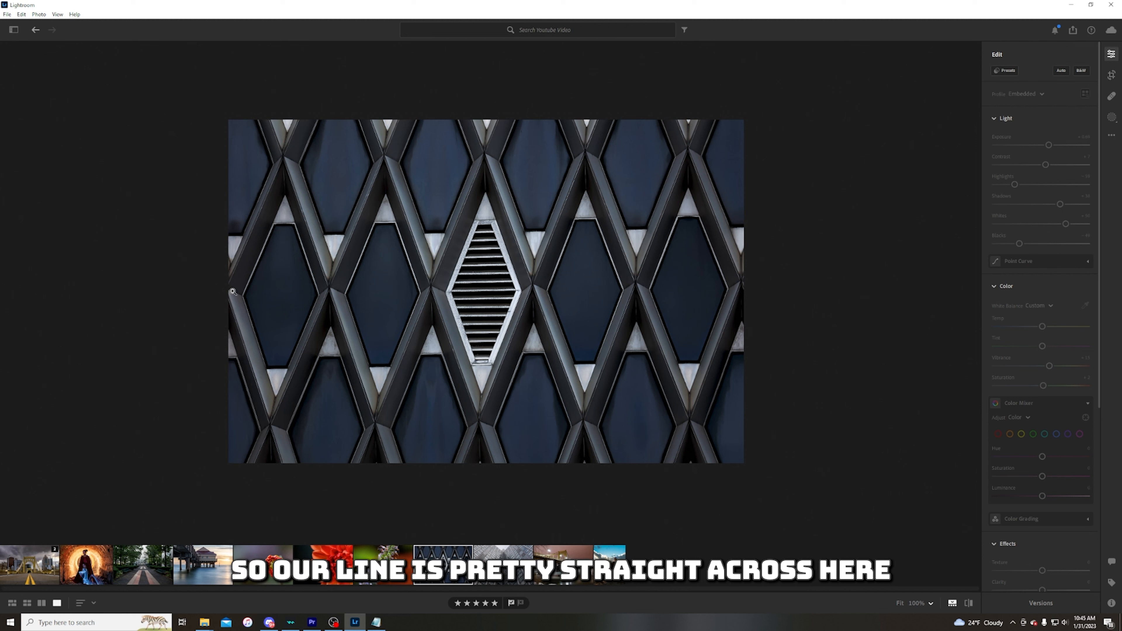
mouse_move(774, 290)
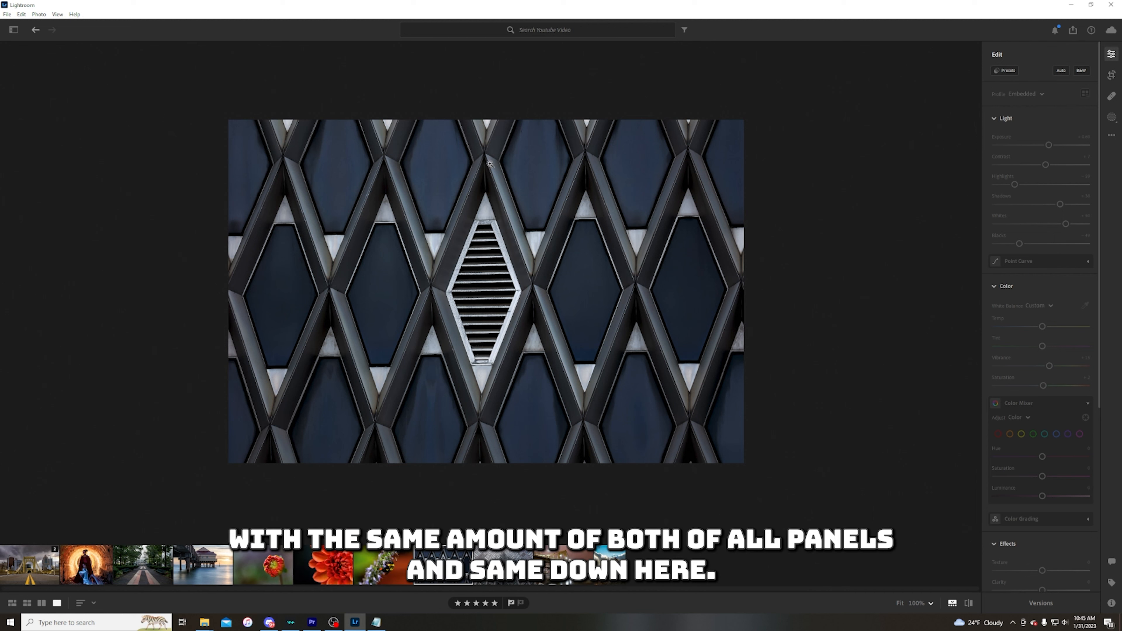
mouse_move(301, 162)
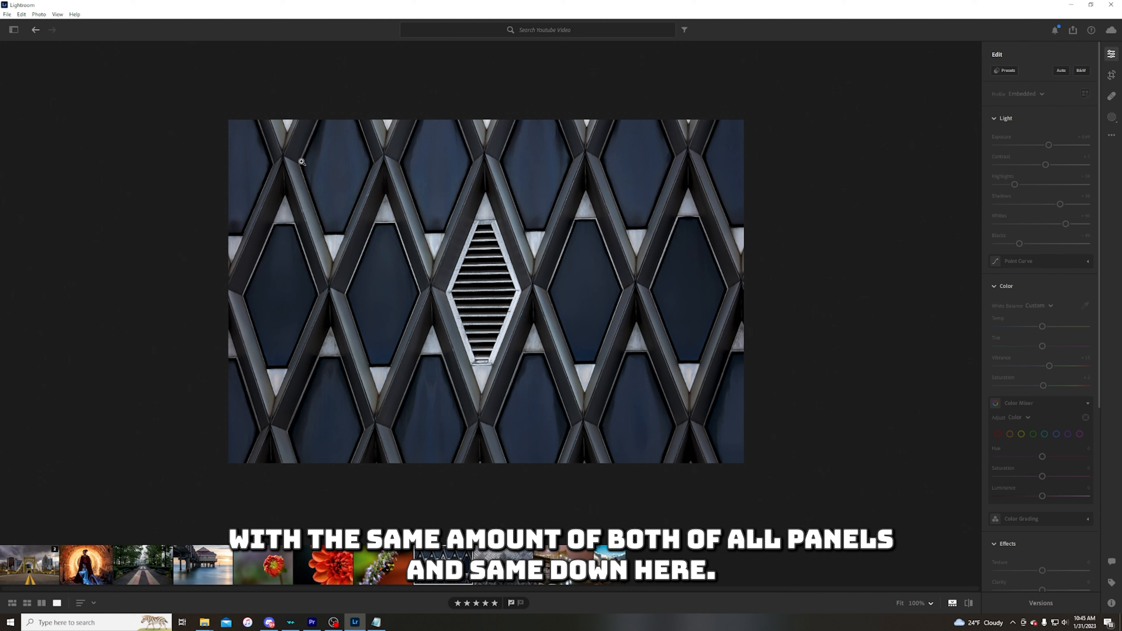
mouse_move(484, 330)
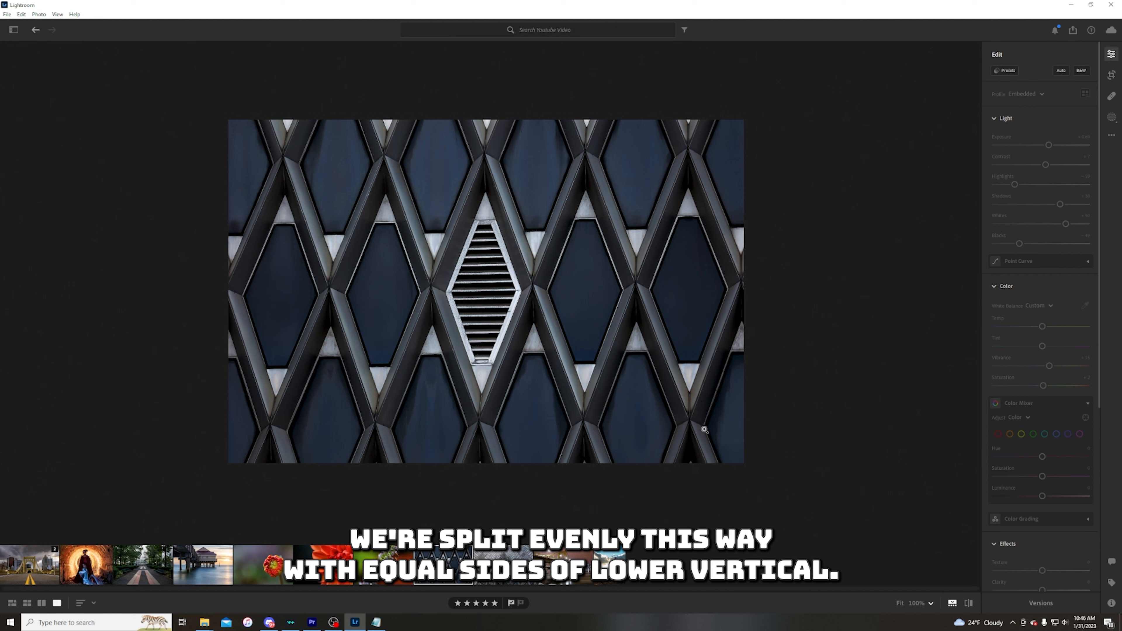
mouse_move(285, 433)
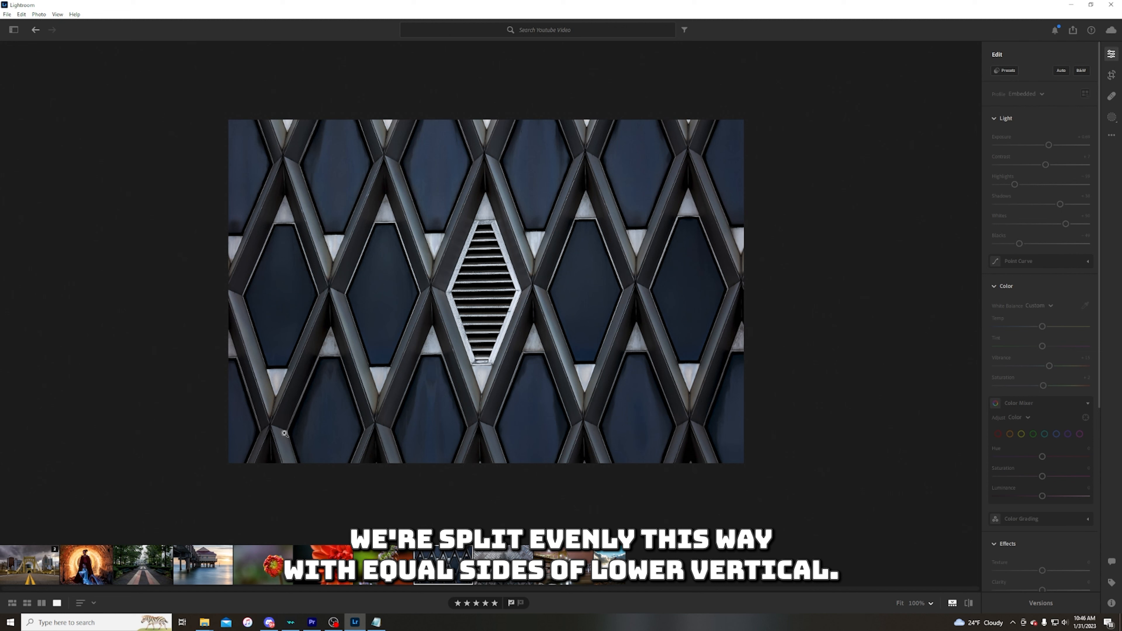
mouse_move(345, 395)
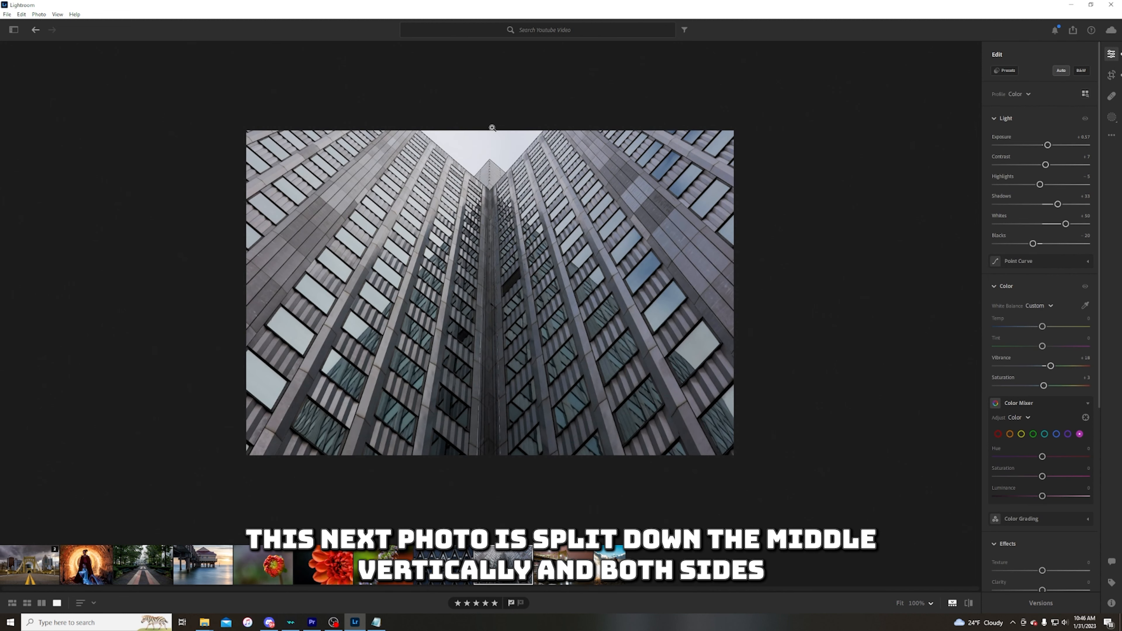
mouse_move(490, 469)
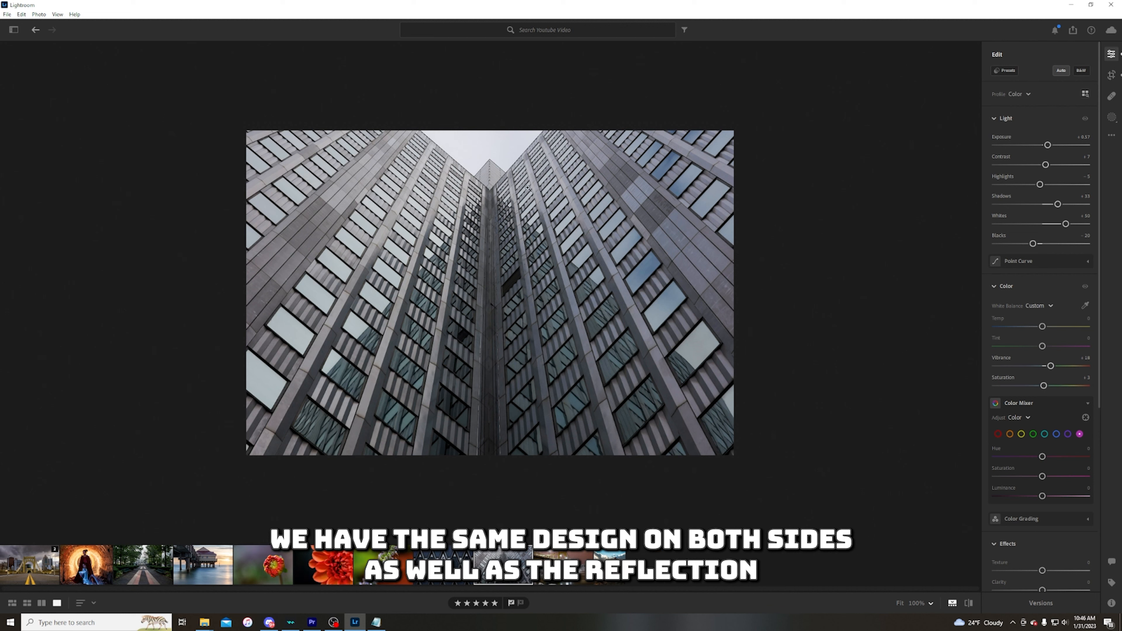
mouse_move(548, 275)
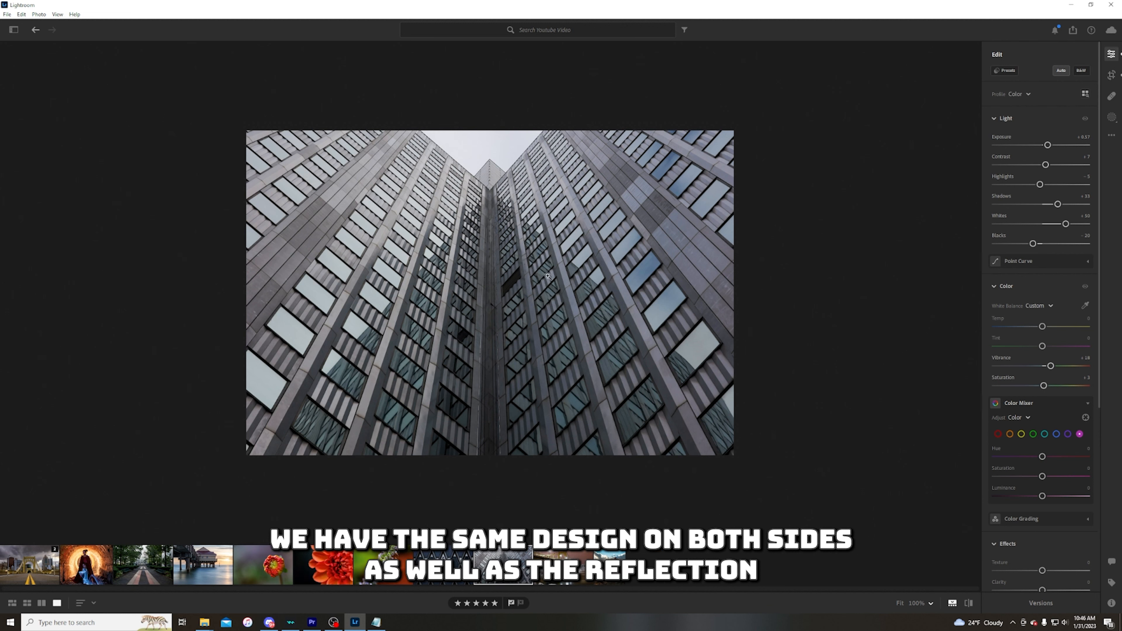
mouse_move(501, 198)
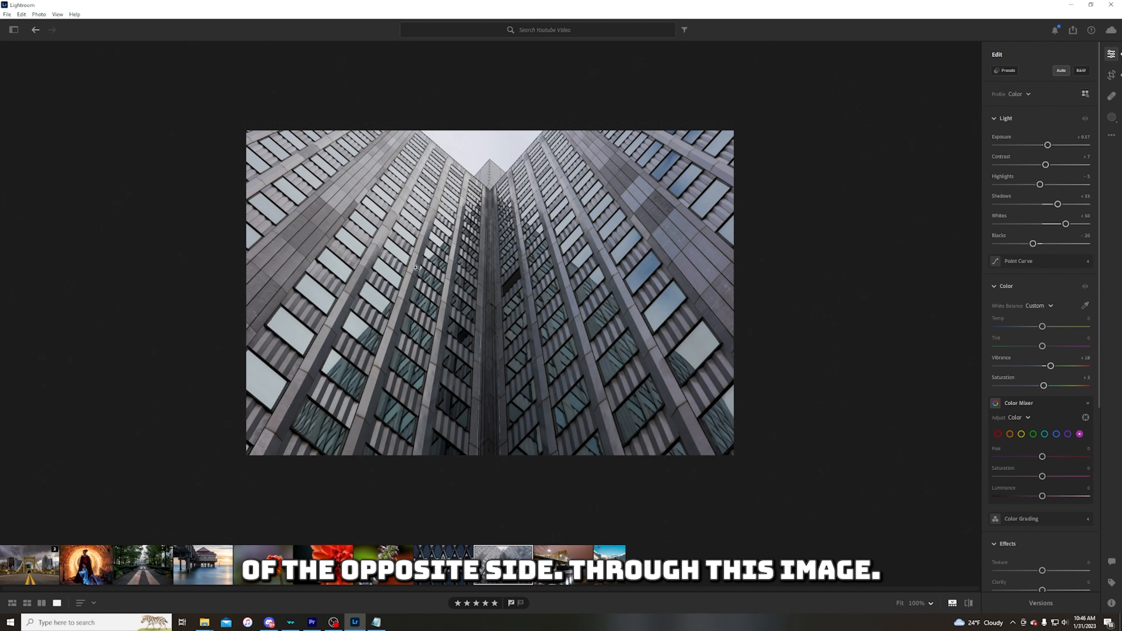
click(383, 564)
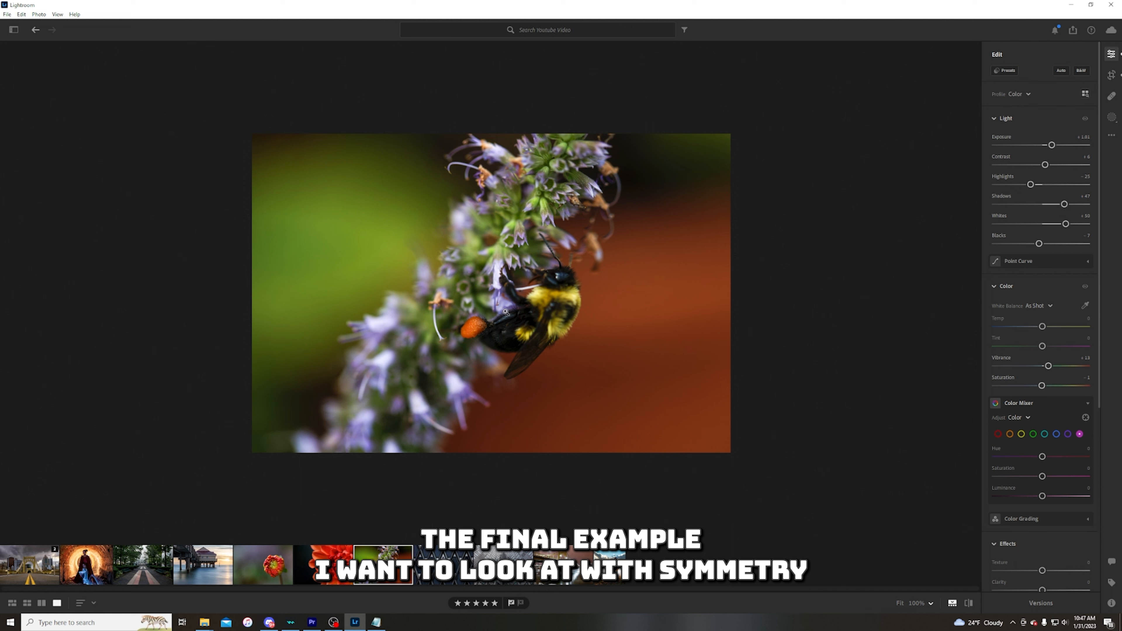
mouse_move(454, 355)
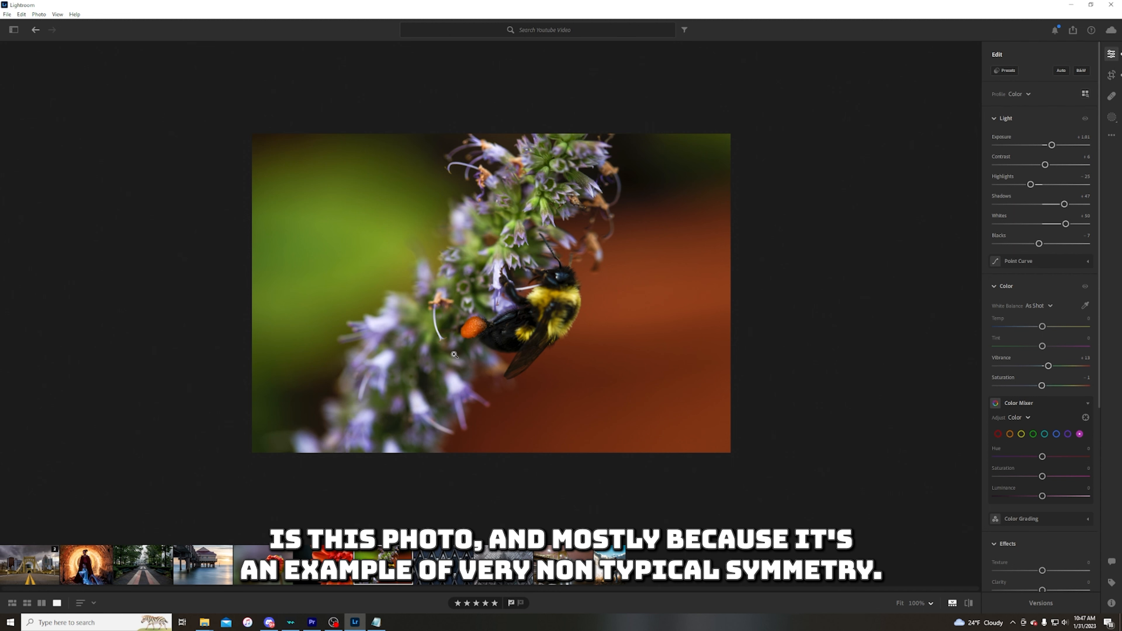
mouse_move(536, 191)
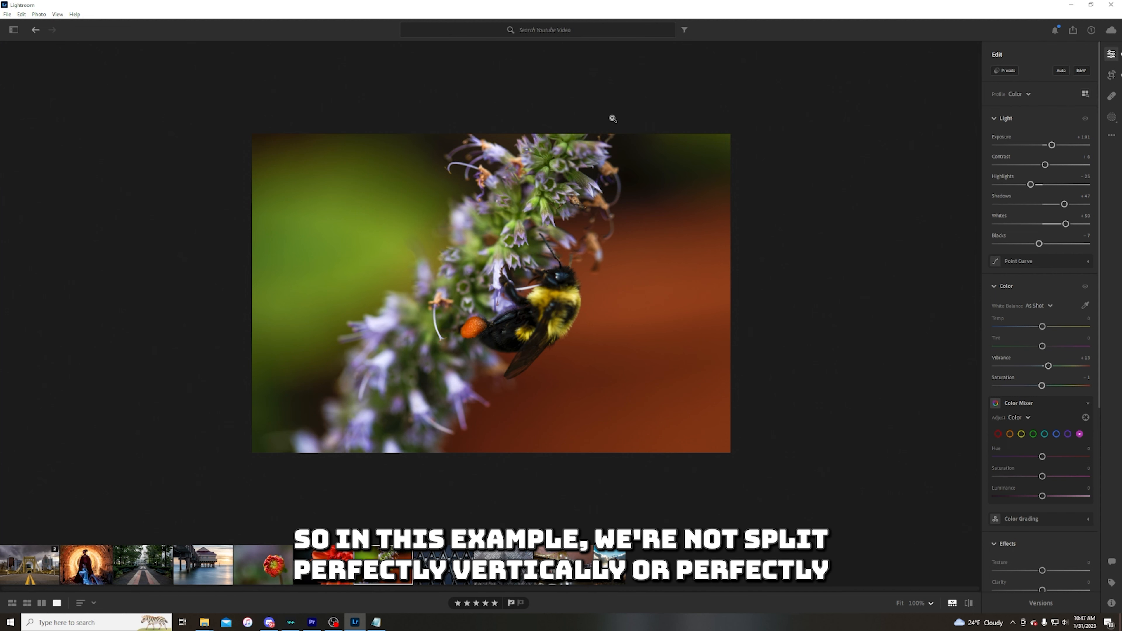
mouse_move(564, 119)
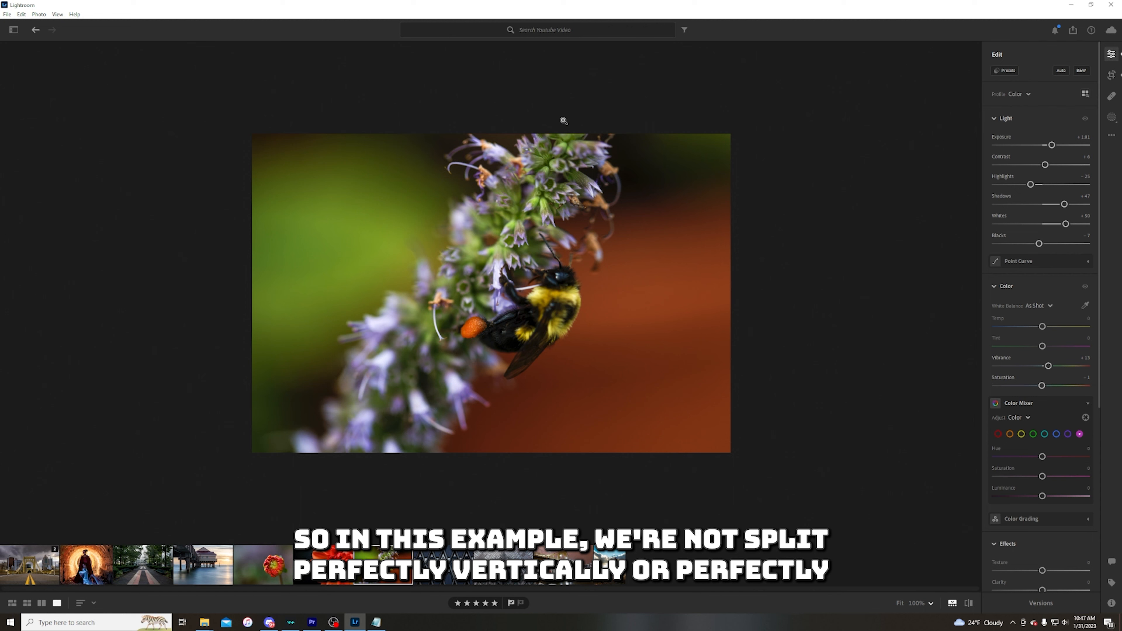
mouse_move(748, 273)
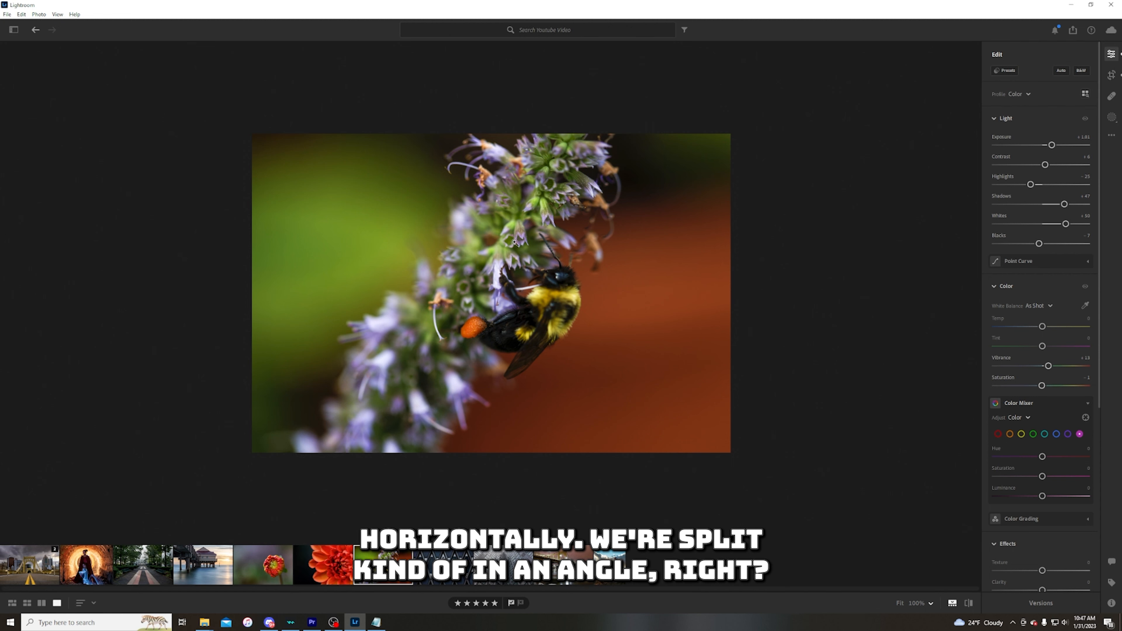
mouse_move(571, 130)
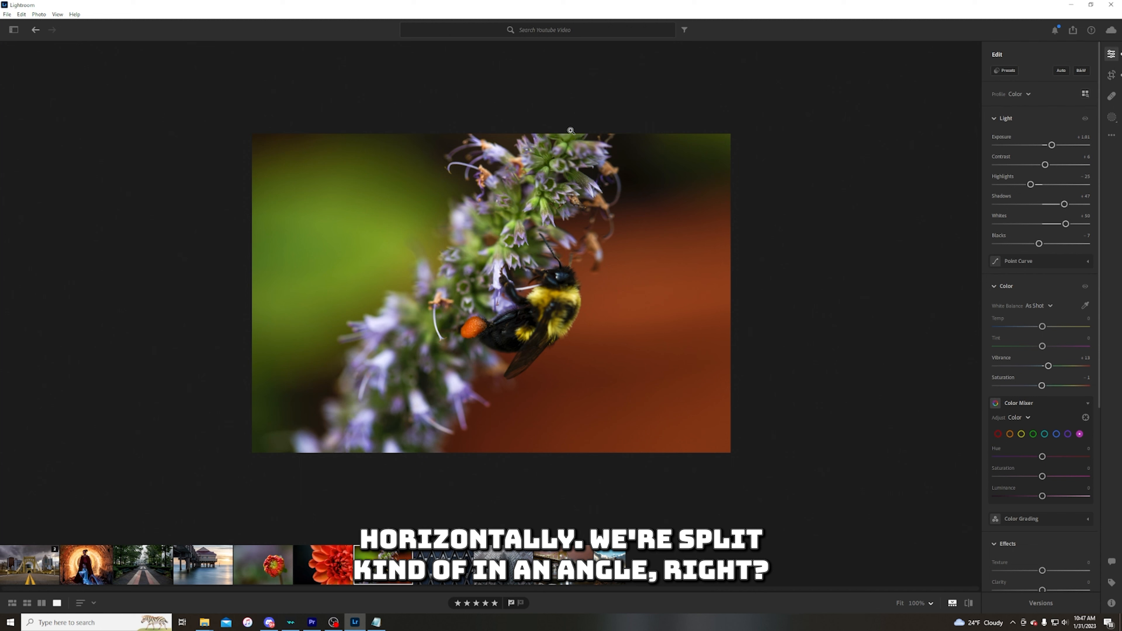
mouse_move(498, 251)
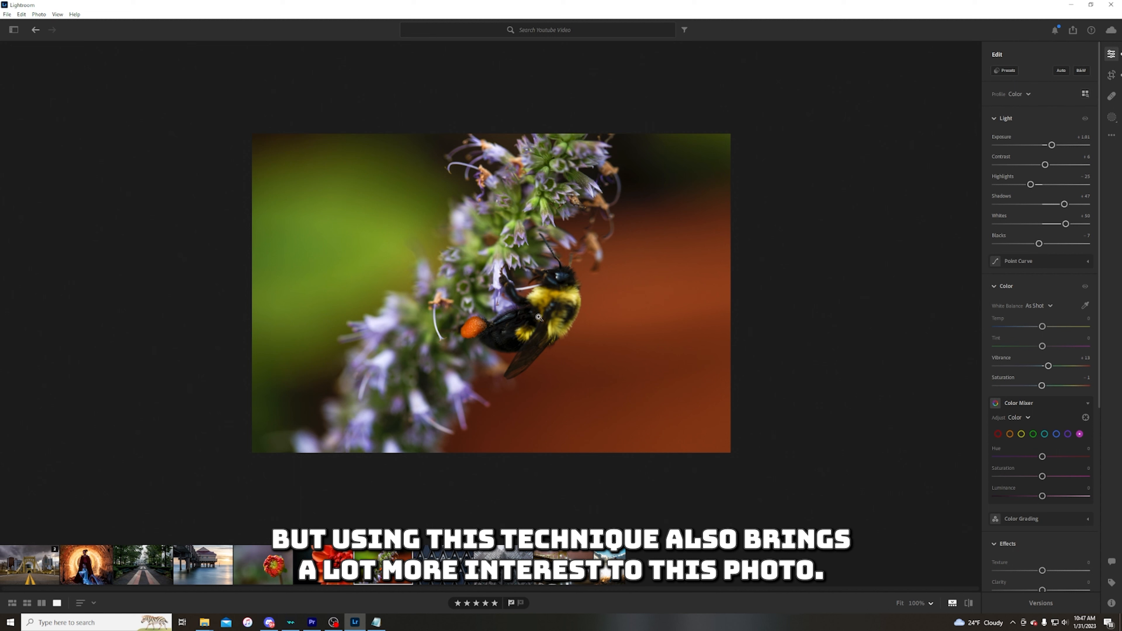
mouse_move(533, 325)
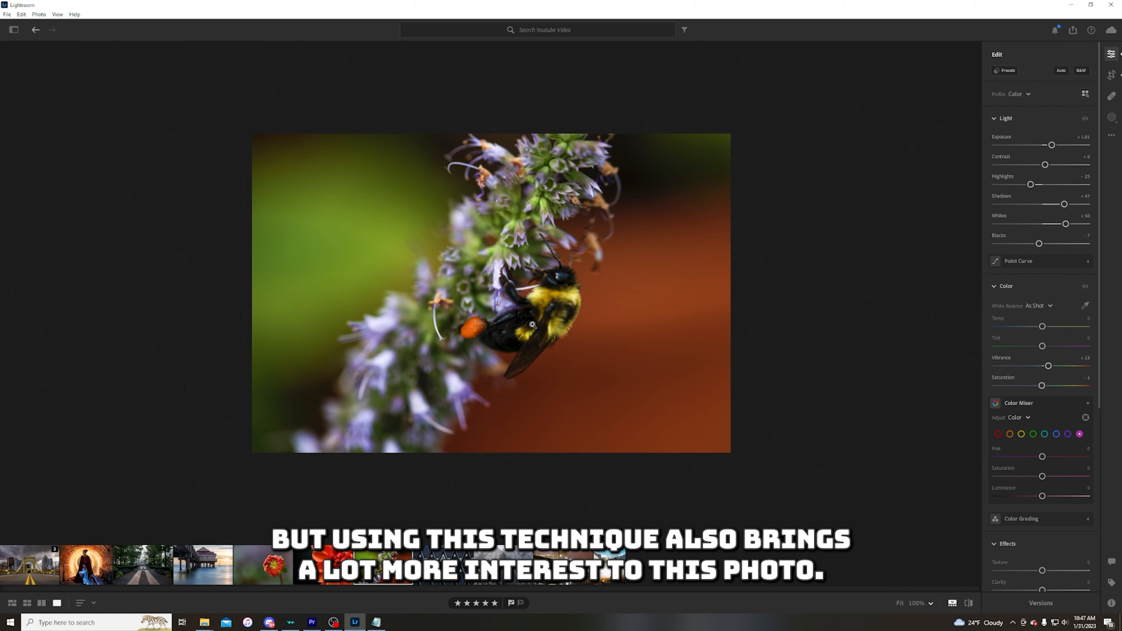
mouse_move(533, 224)
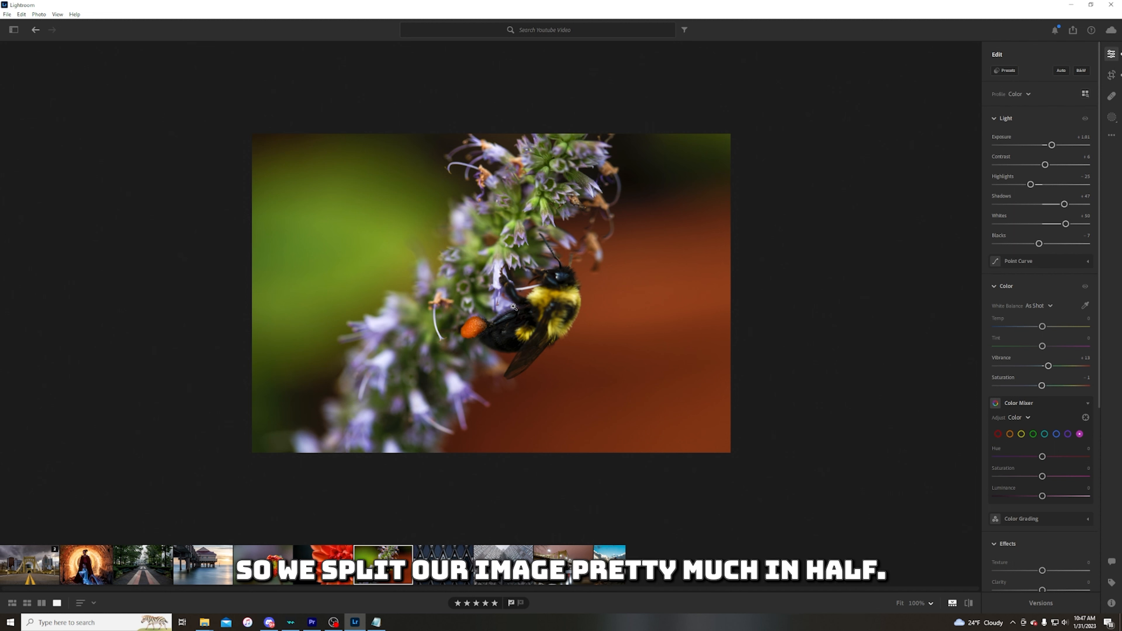
mouse_move(707, 211)
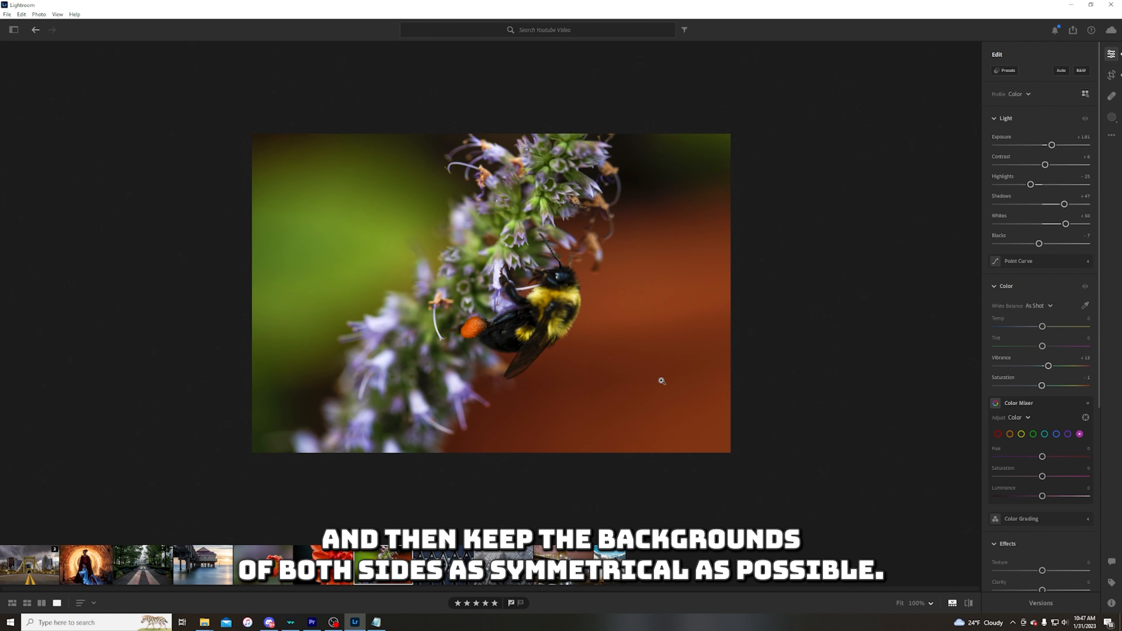
mouse_move(498, 217)
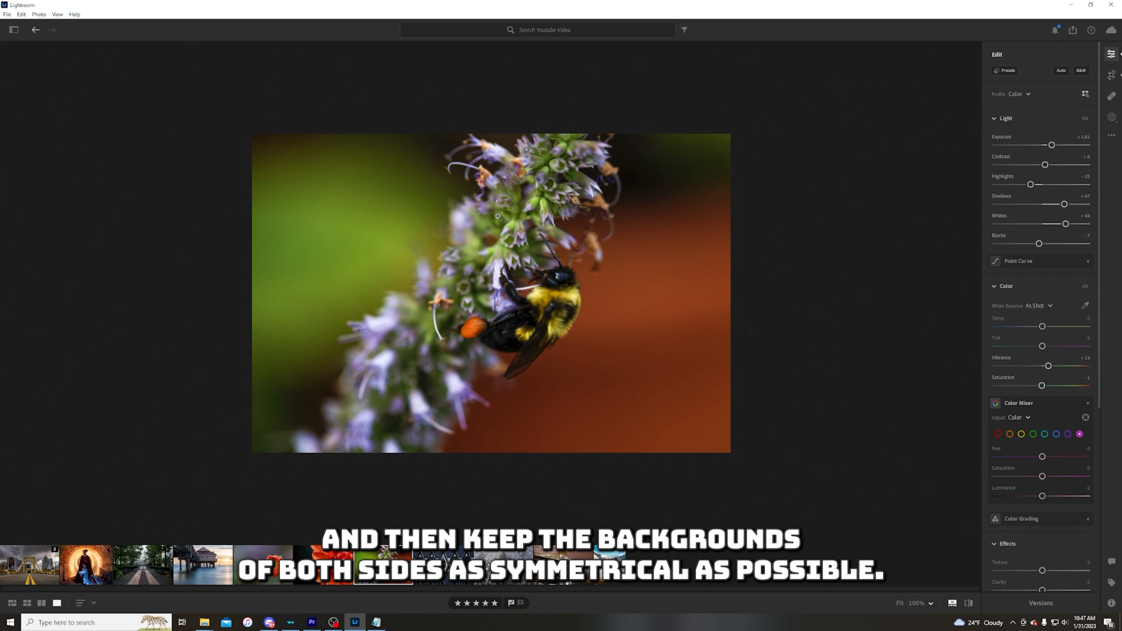
mouse_move(651, 363)
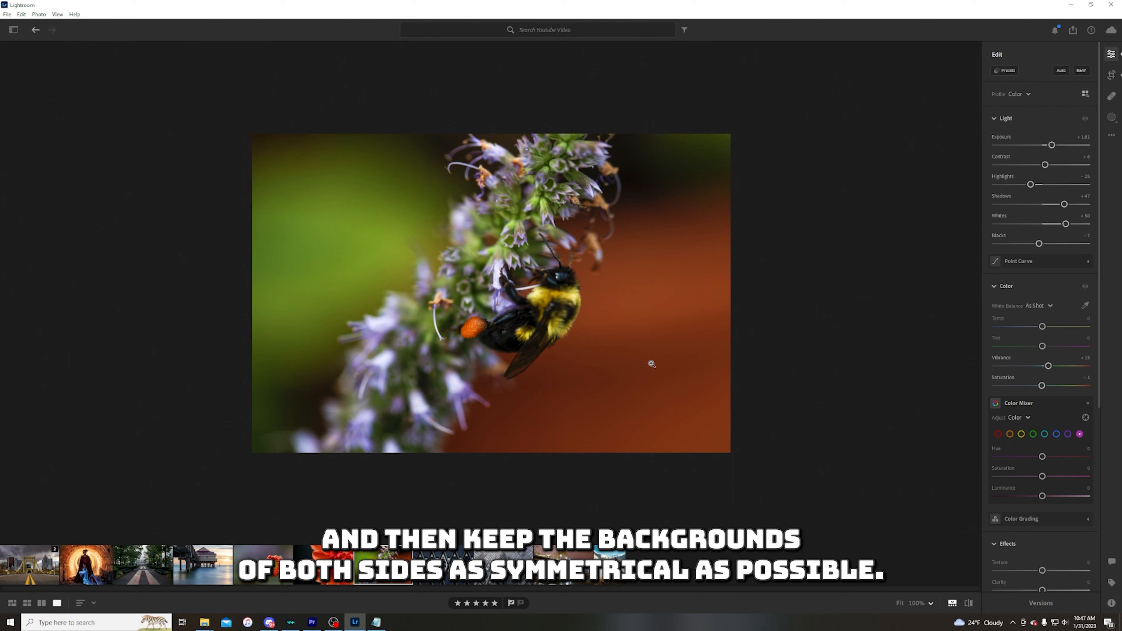